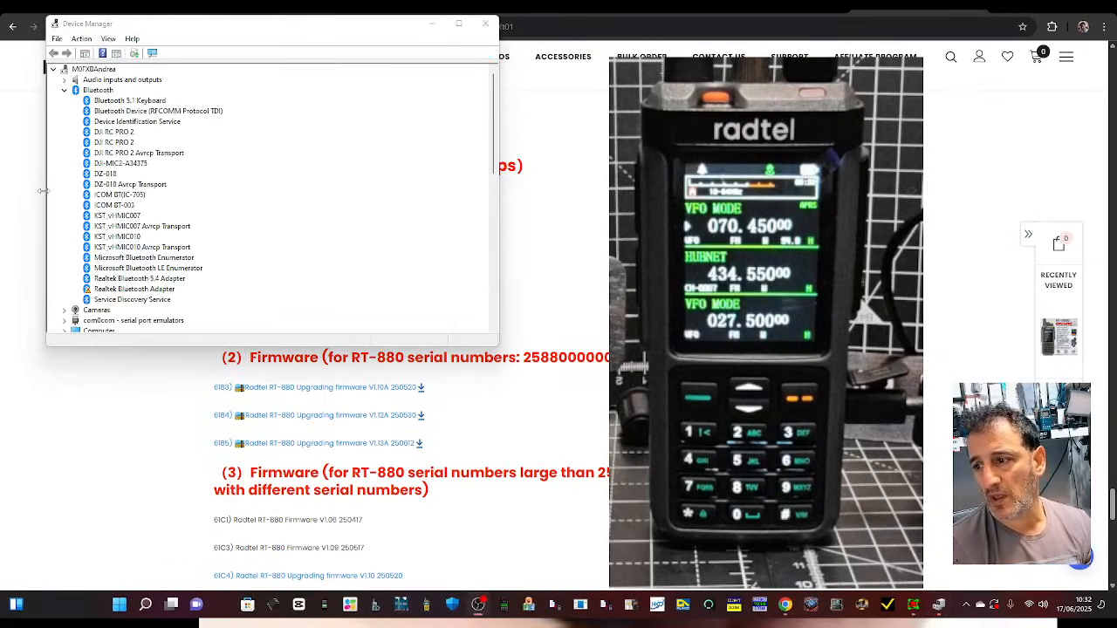
Scroll through the Device Manager device list to review the ports.
{"action": "scroll", "scroll_direction": "down", "scroll_amount": 3}
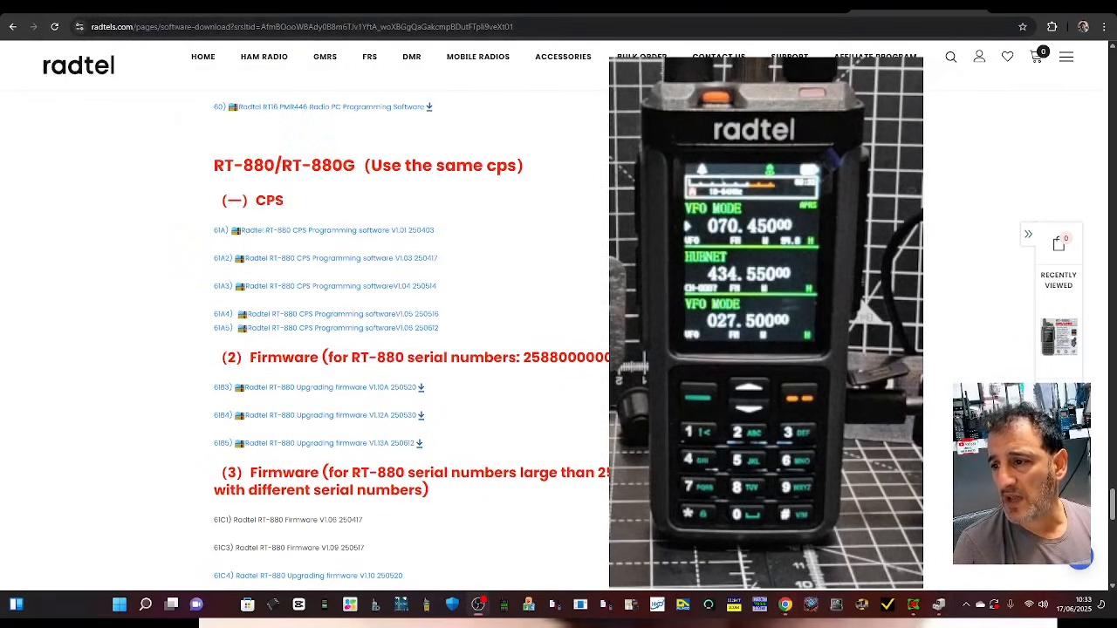
Scroll to the Firmware section and download RT-880 upgrading firmware V1.13 250612.
{"action": "scroll", "scroll_direction": "down", "scroll_amount": 3}
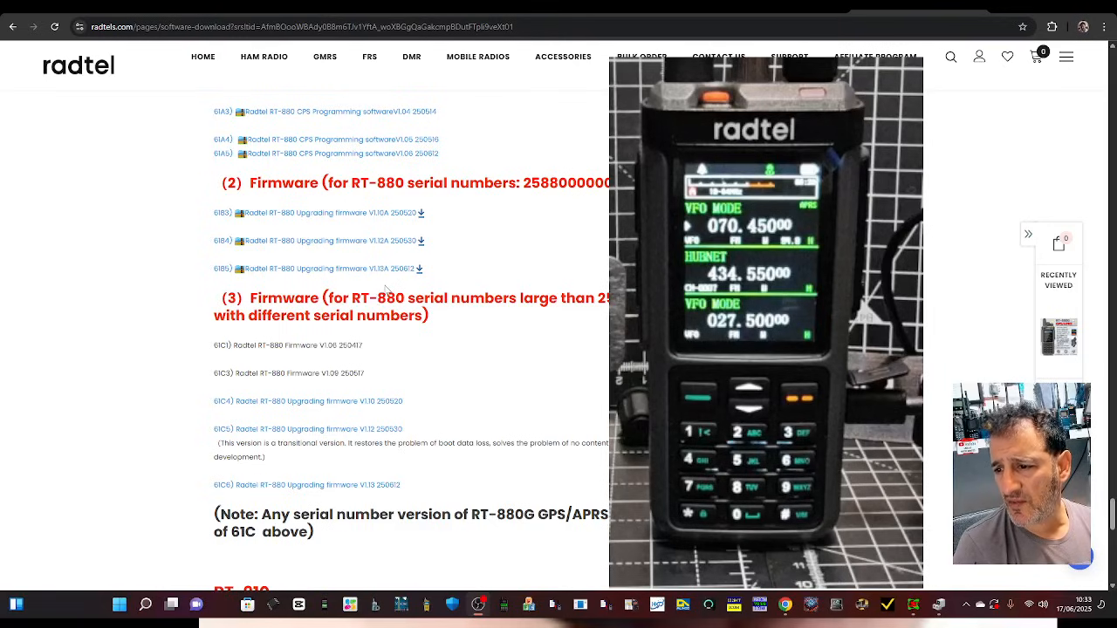
{"action": "scroll", "scroll_direction": "down", "scroll_amount": 3}
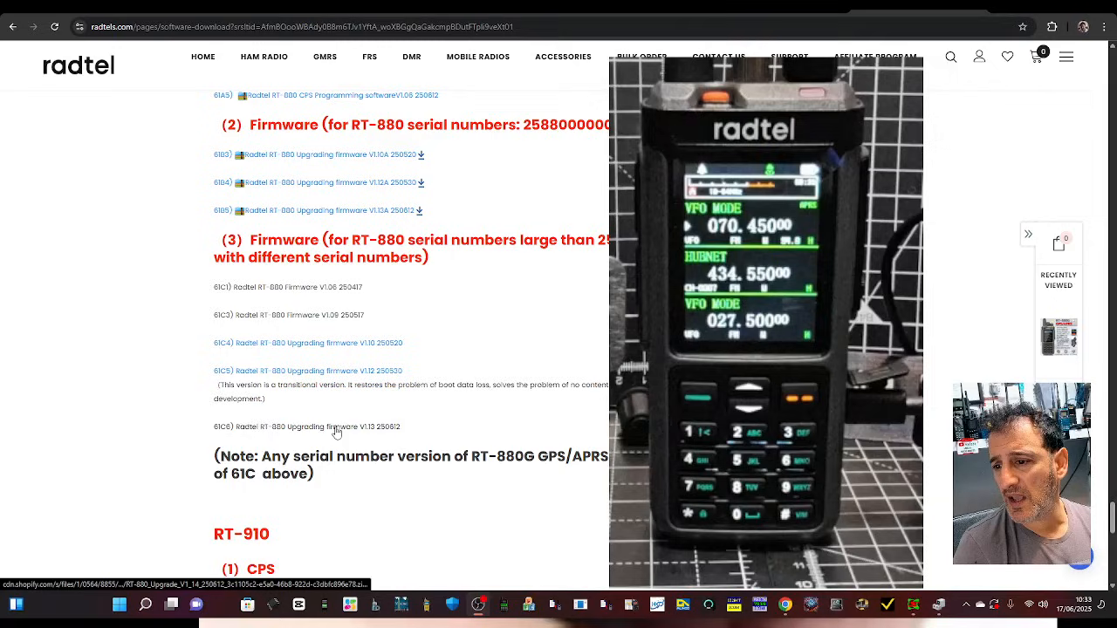
{"action": "left_click", "coordinate": [336, 427]}
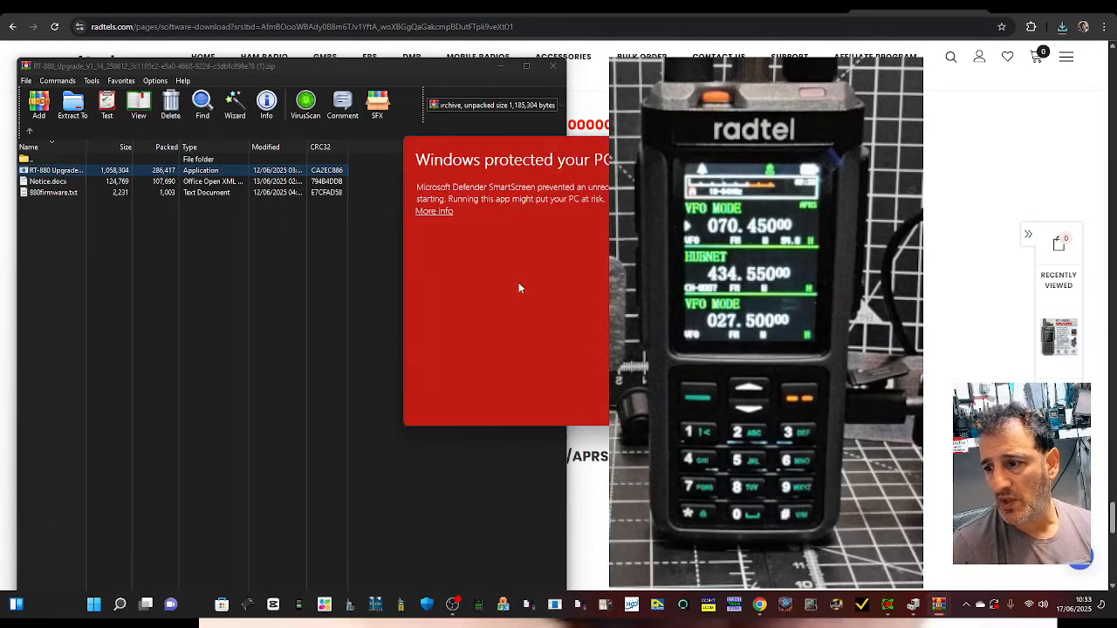
Let the SmartScreen-blocked RT-880_Upgrade application run anyway.
{"action": "left_click", "coordinate": [435, 209]}
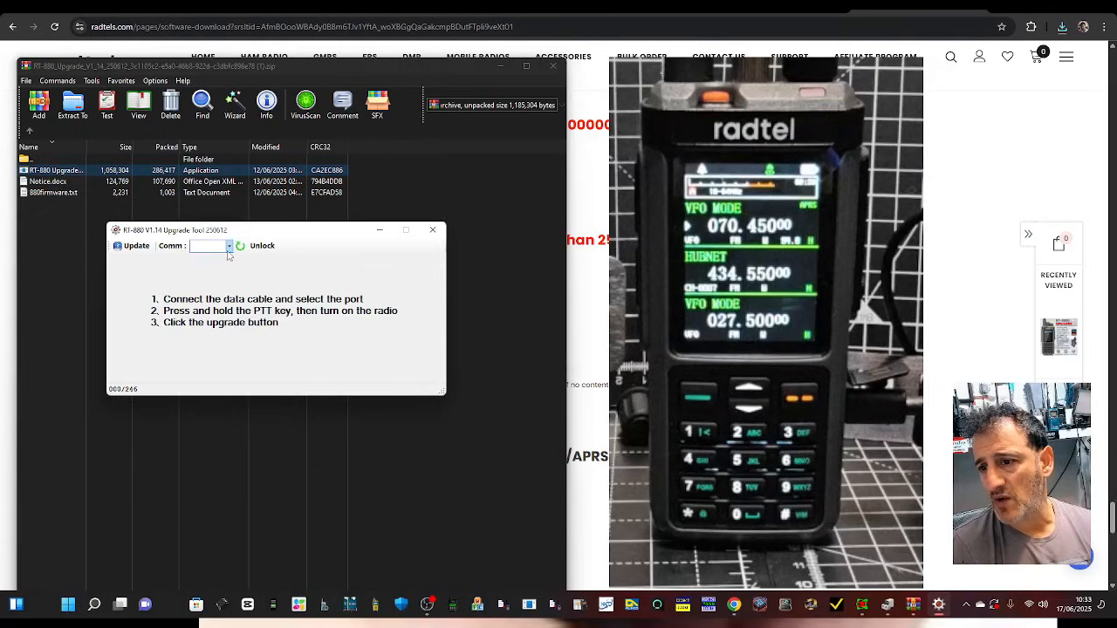
Select COM3 as the Upgrade Tool's communication port.
{"action": "left_click", "coordinate": [210, 246]}
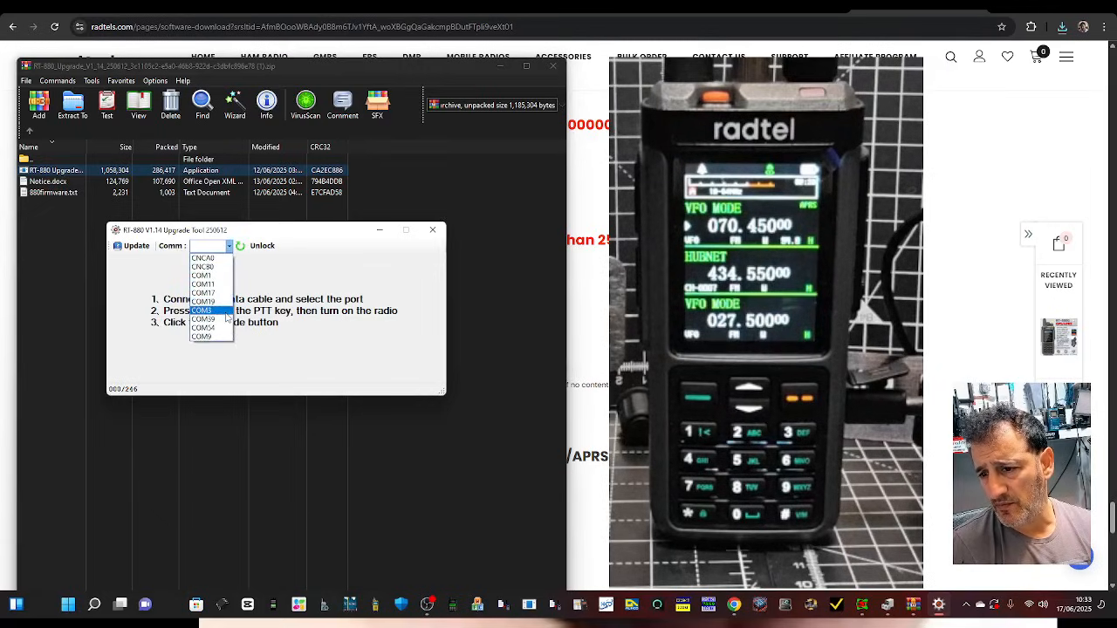
{"action": "left_click", "coordinate": [201, 311]}
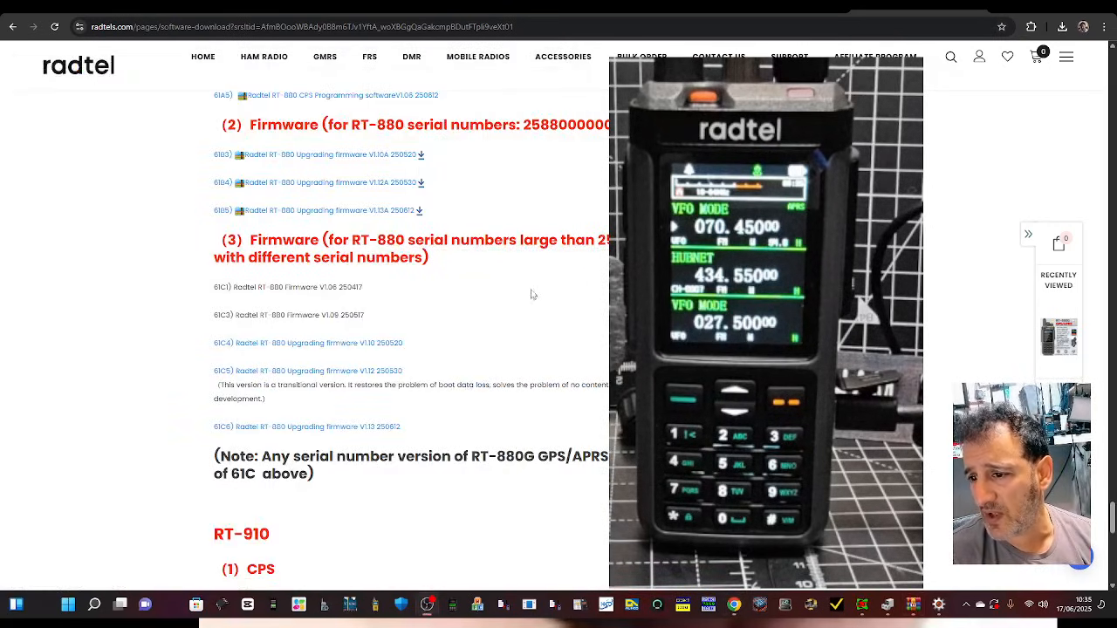
{"action": "scroll", "scroll_direction": "down", "scroll_amount": 3}
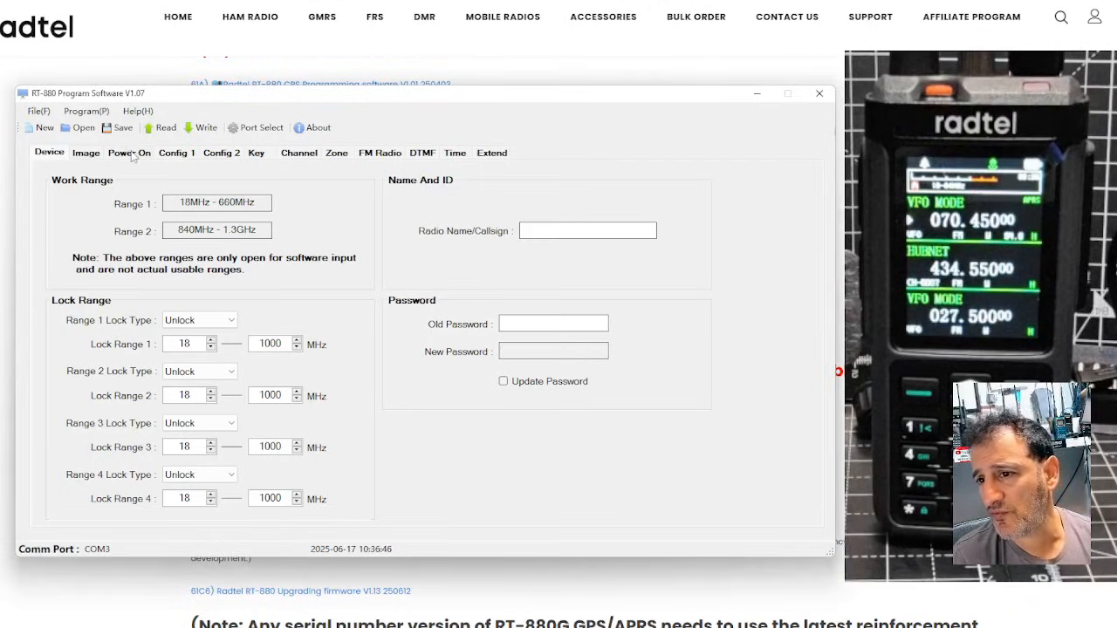
Read the radio over COM3, loading its 17 channels like HUBNET, AIRBAND and CB.
{"action": "left_click", "coordinate": [86, 111]}
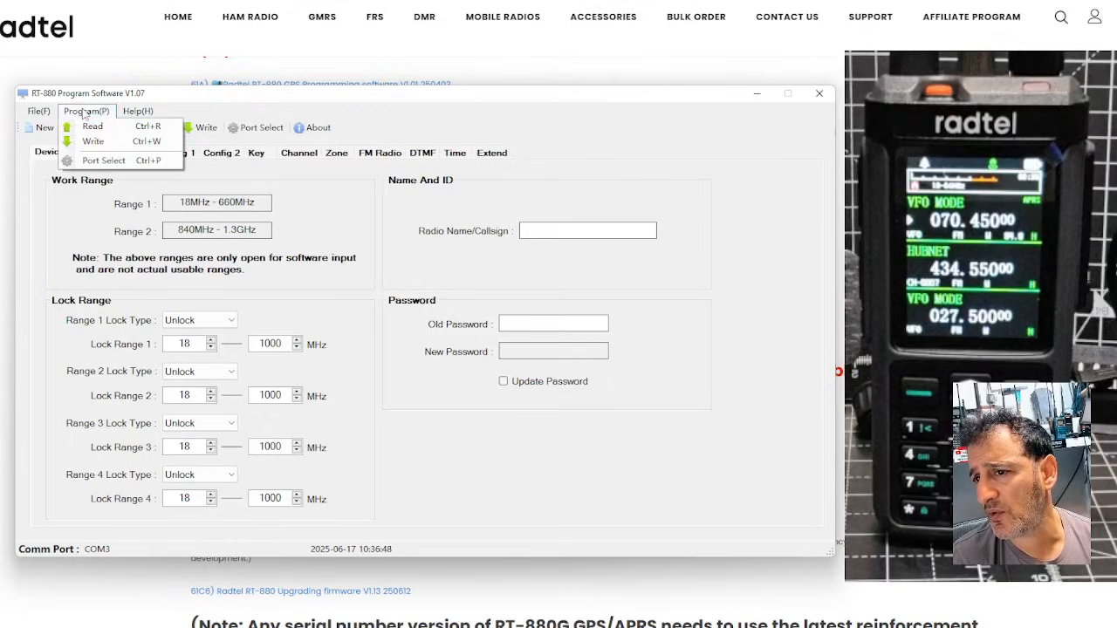
{"action": "left_click", "coordinate": [102, 160]}
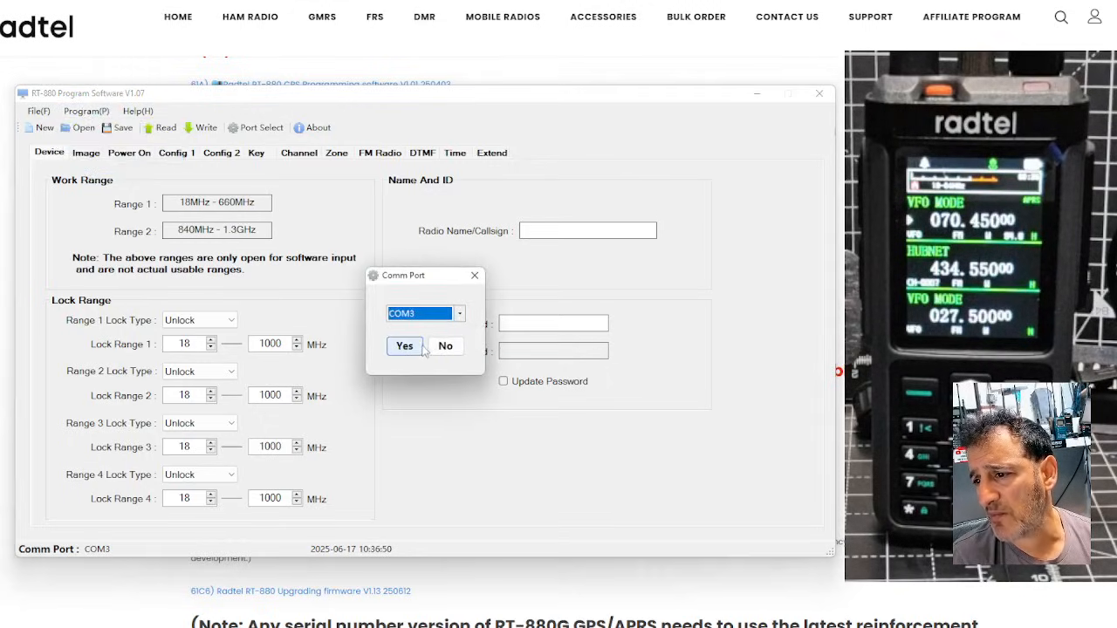
{"action": "left_click", "coordinate": [403, 346]}
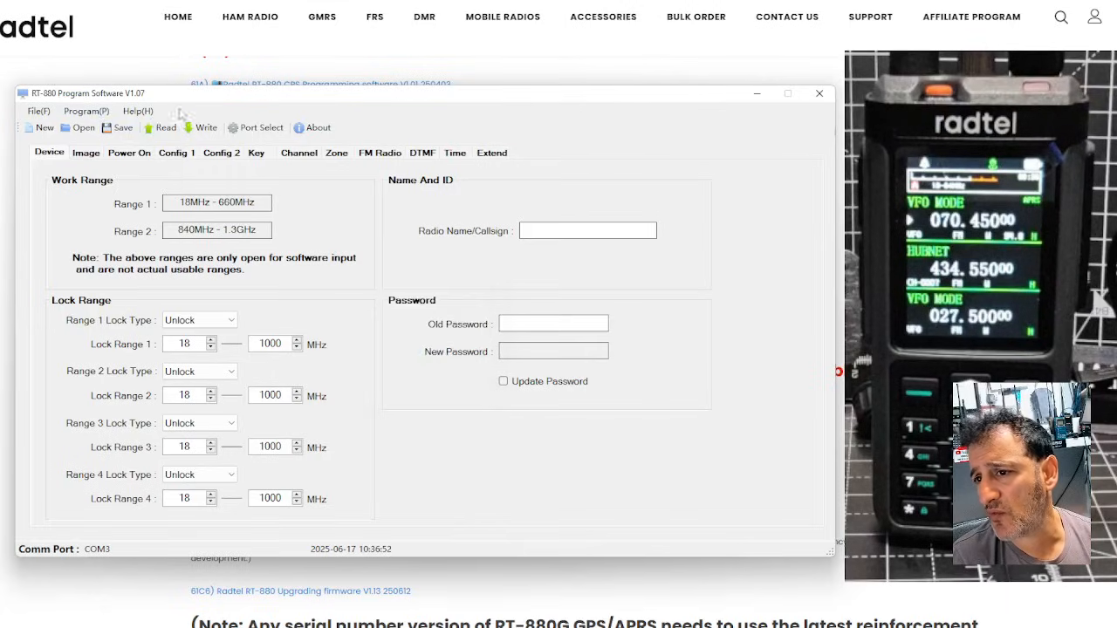
{"action": "left_click", "coordinate": [160, 127]}
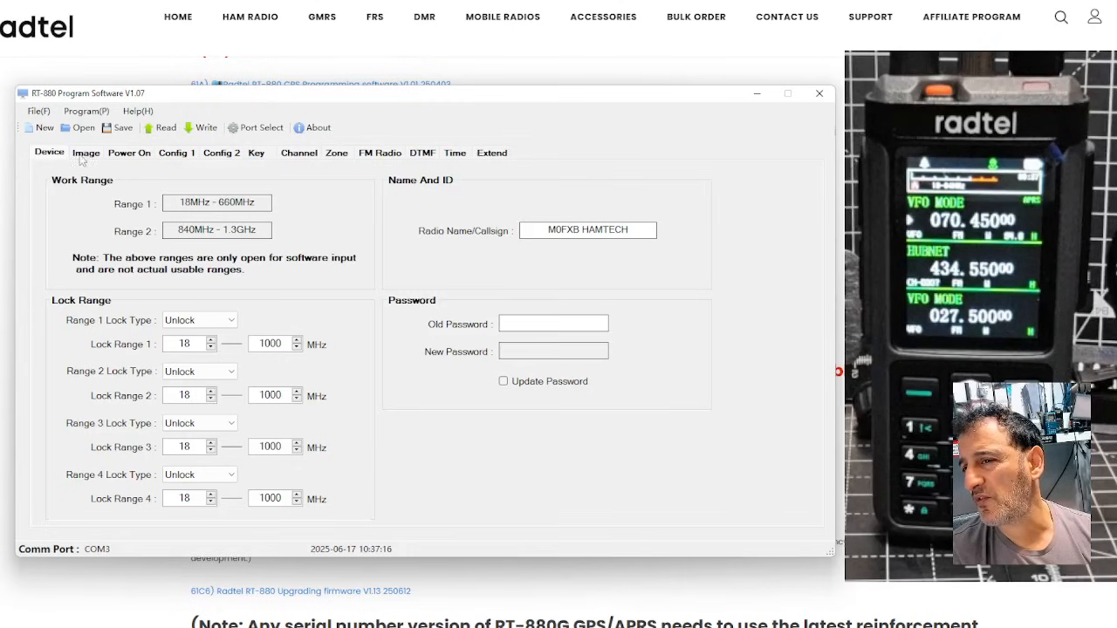
{"action": "left_click", "coordinate": [299, 152]}
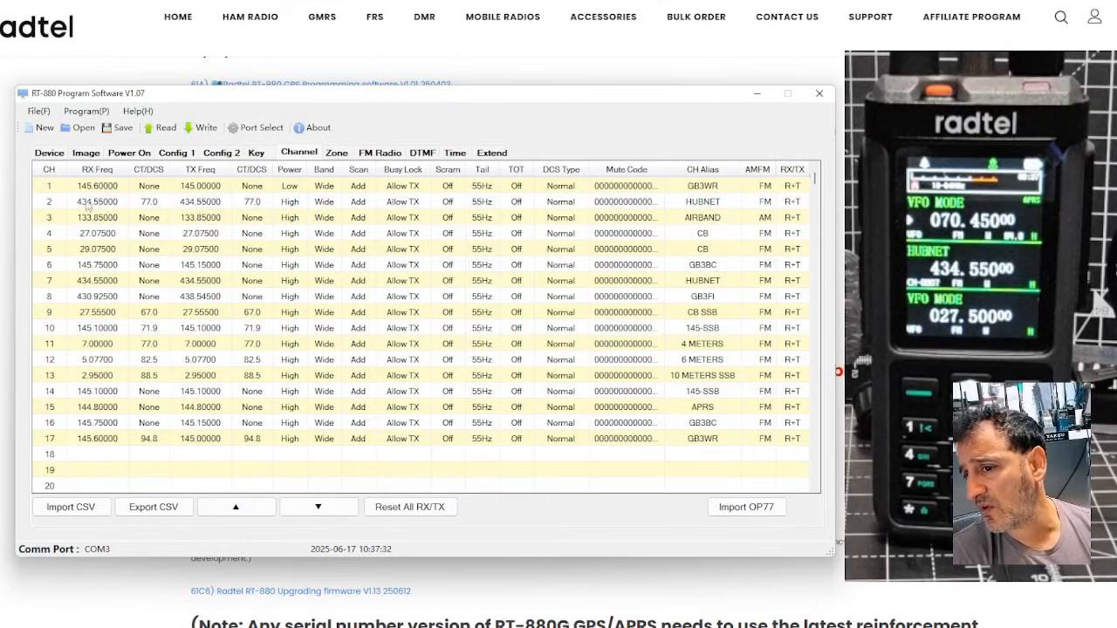
Set channel 1 GB3WR to TX 145.60000, TX tone 94.8 and High power.
{"action": "double_click", "coordinate": [98, 185]}
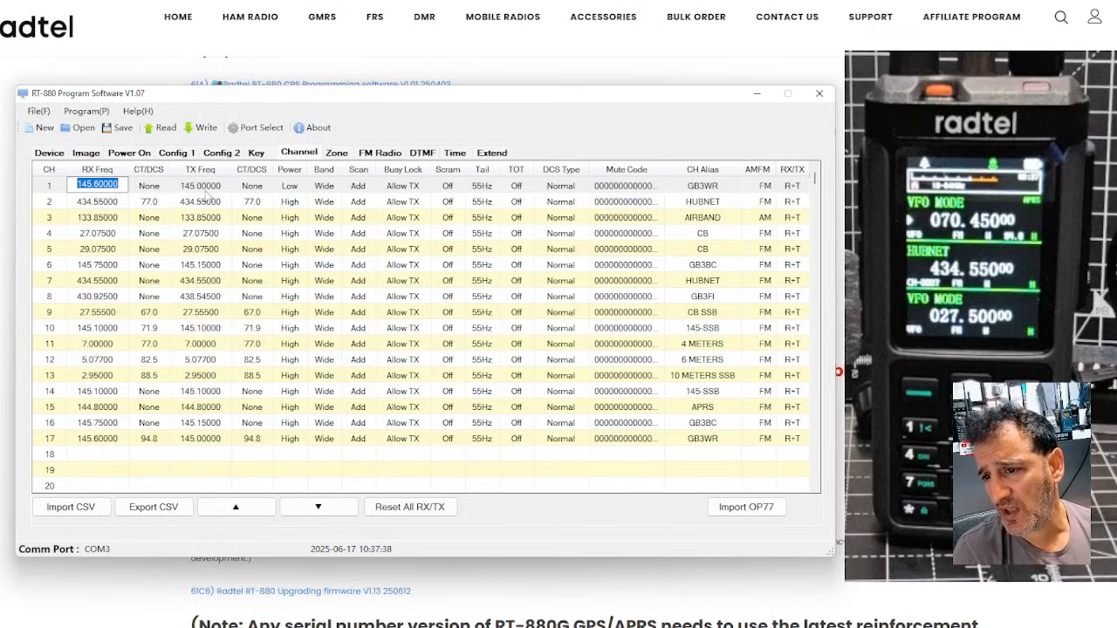
{"action": "left_click", "coordinate": [250, 185]}
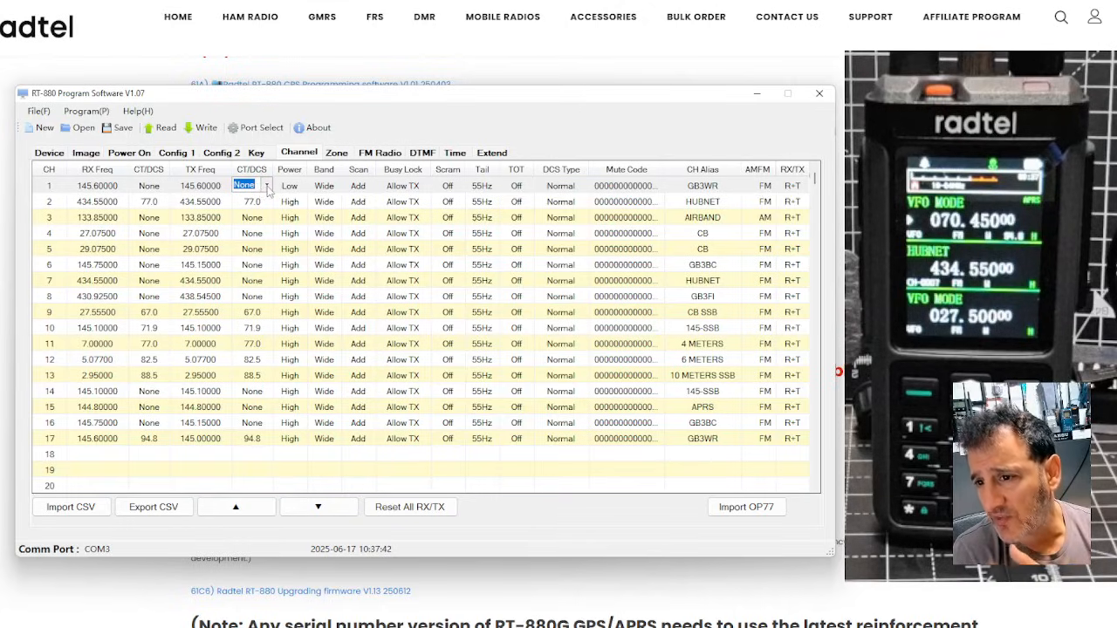
{"action": "left_click", "coordinate": [266, 185]}
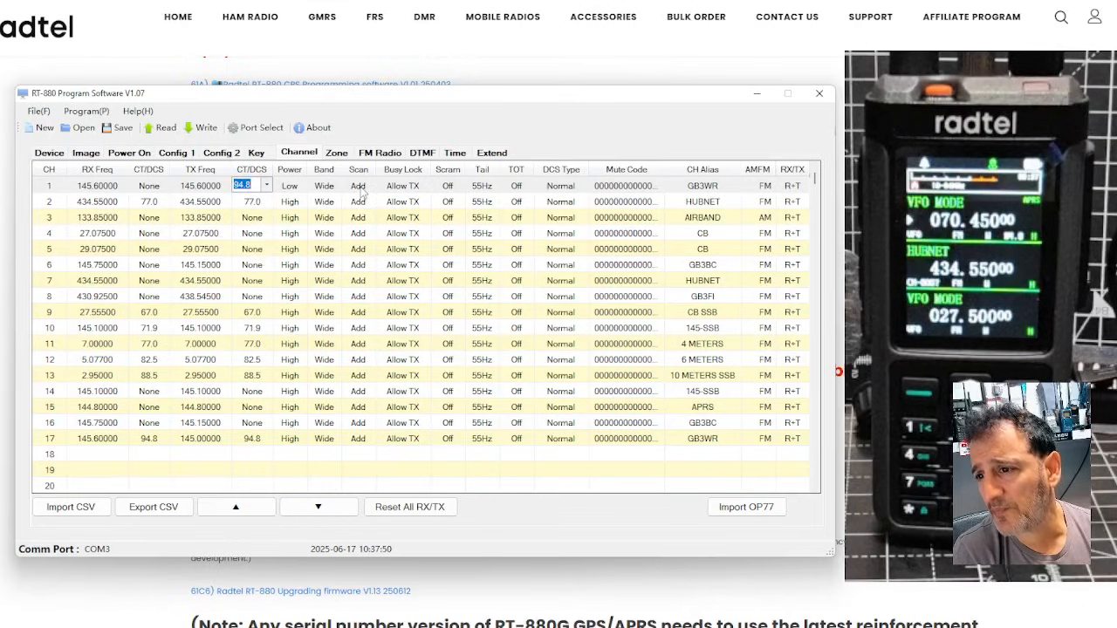
{"action": "left_click", "coordinate": [289, 185]}
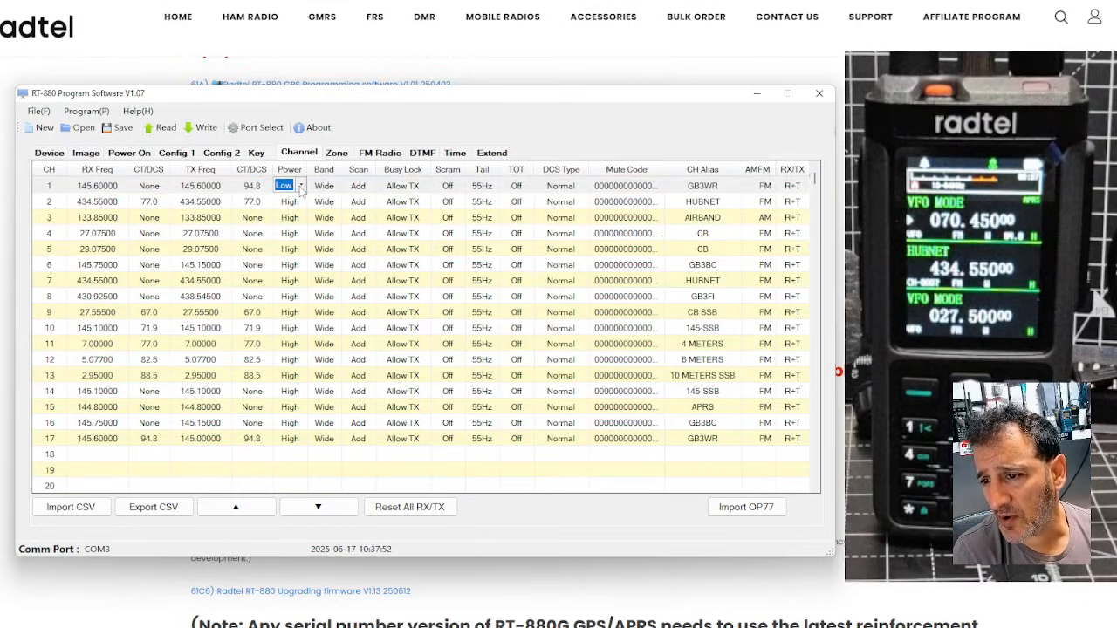
{"action": "left_click", "coordinate": [284, 185]}
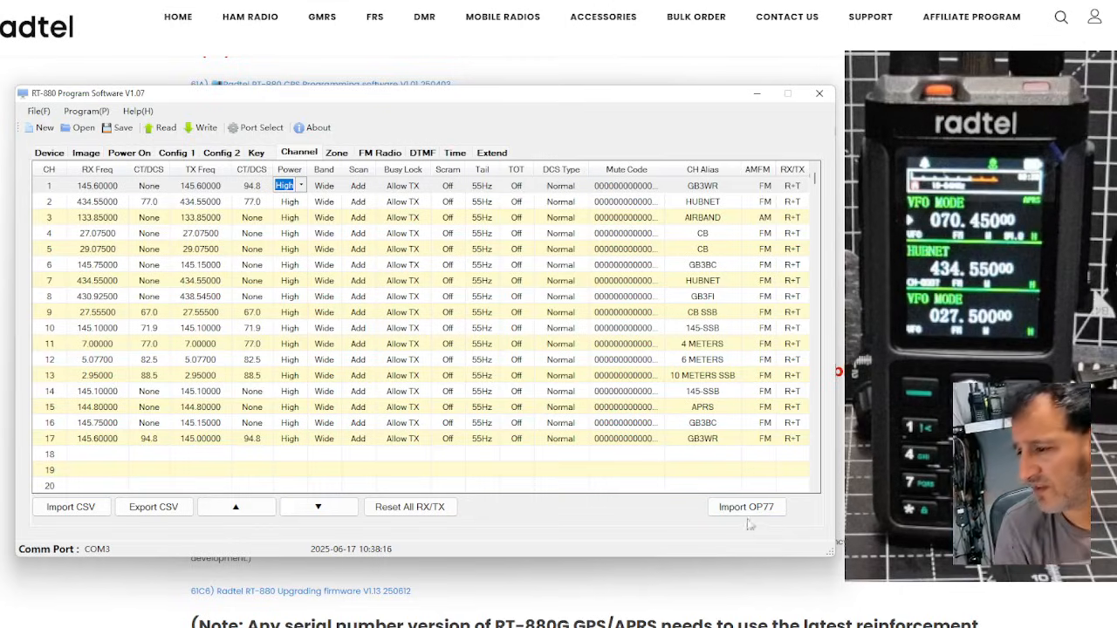
{"action": "mouse_move", "coordinate": [380, 304]}
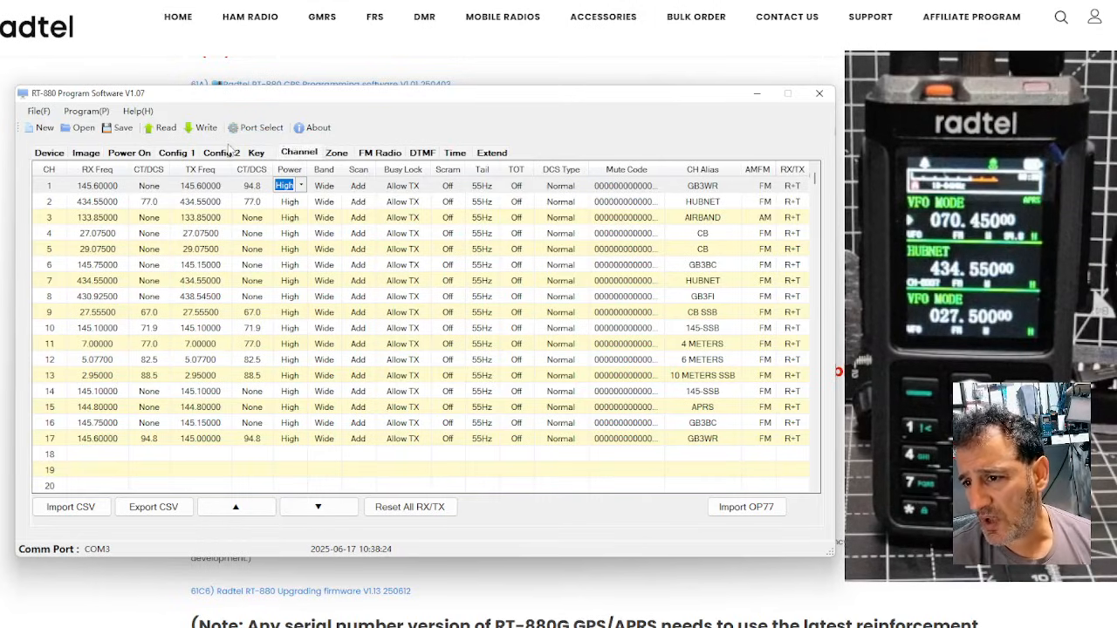
{"action": "mouse_move", "coordinate": [496, 164]}
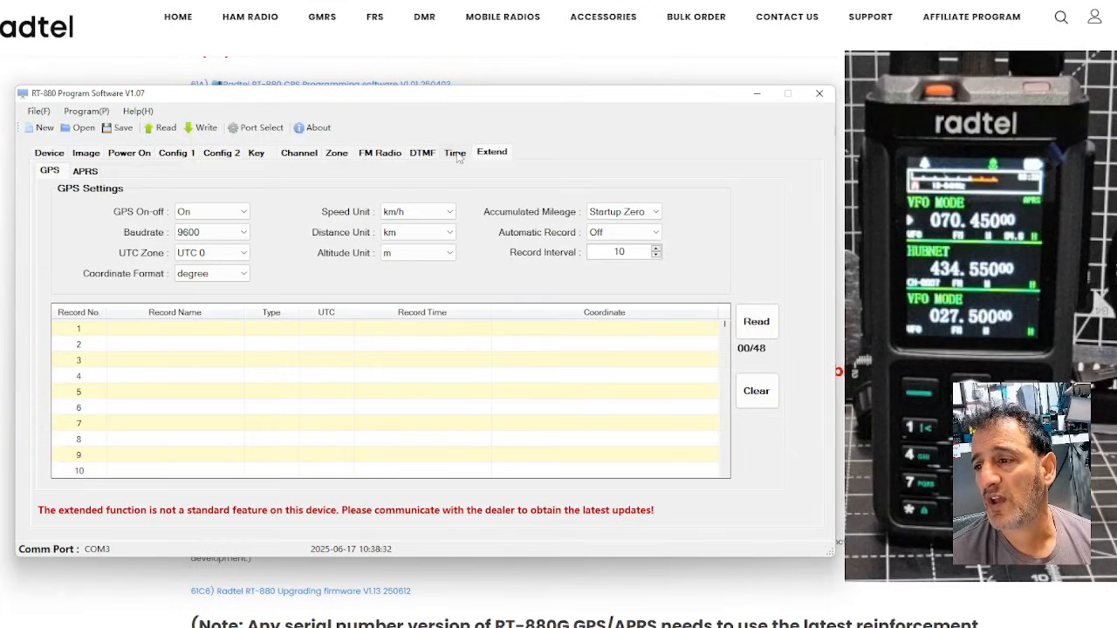
Show the six FM radio channels and check the Range choices for channels 1 and 2.
{"action": "left_click", "coordinate": [379, 153]}
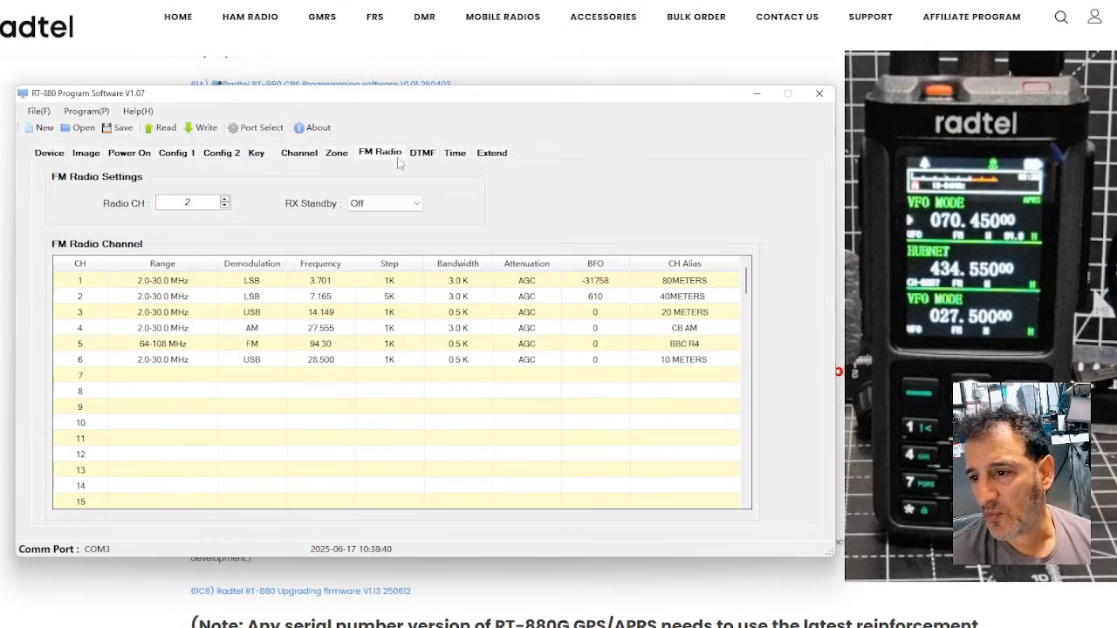
{"action": "mouse_move", "coordinate": [698, 318]}
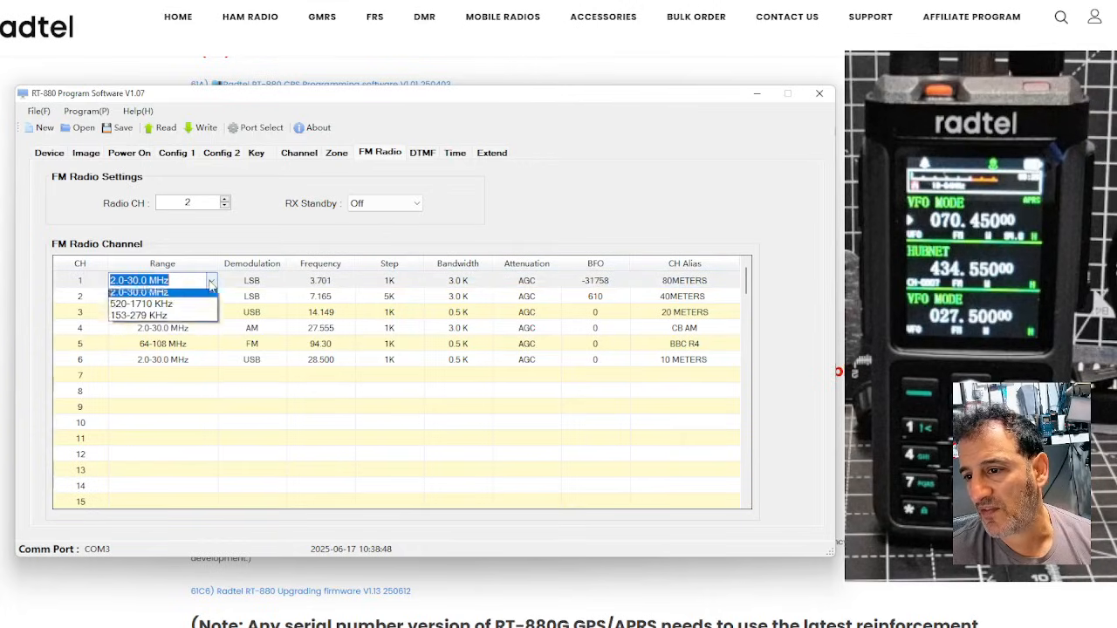
{"action": "left_click", "coordinate": [140, 280]}
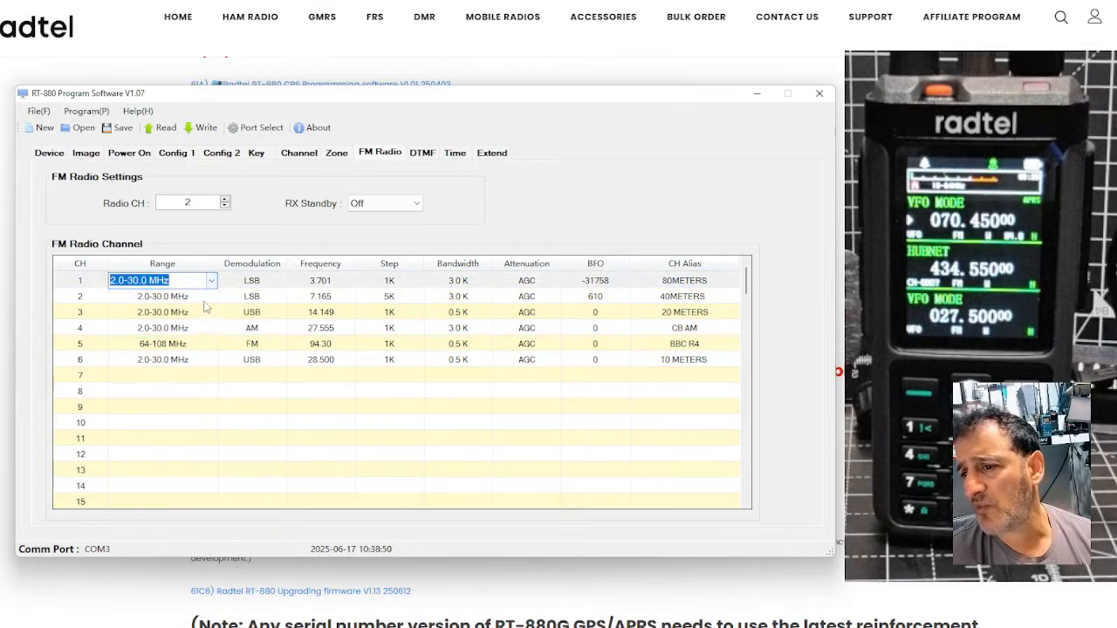
{"action": "left_click", "coordinate": [211, 296]}
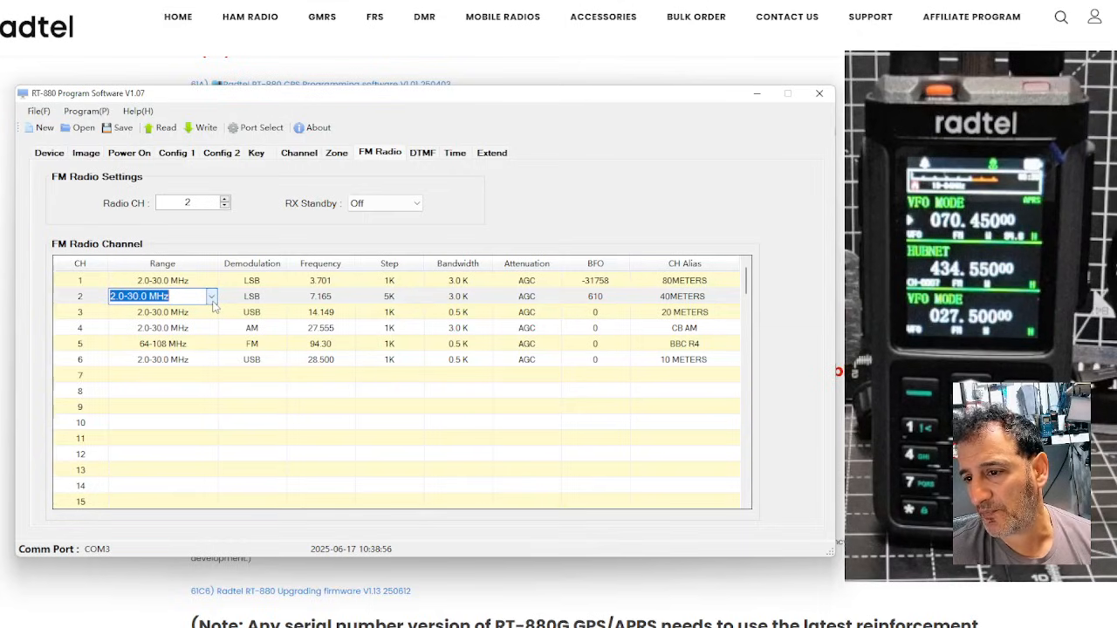
{"action": "left_click", "coordinate": [279, 296]}
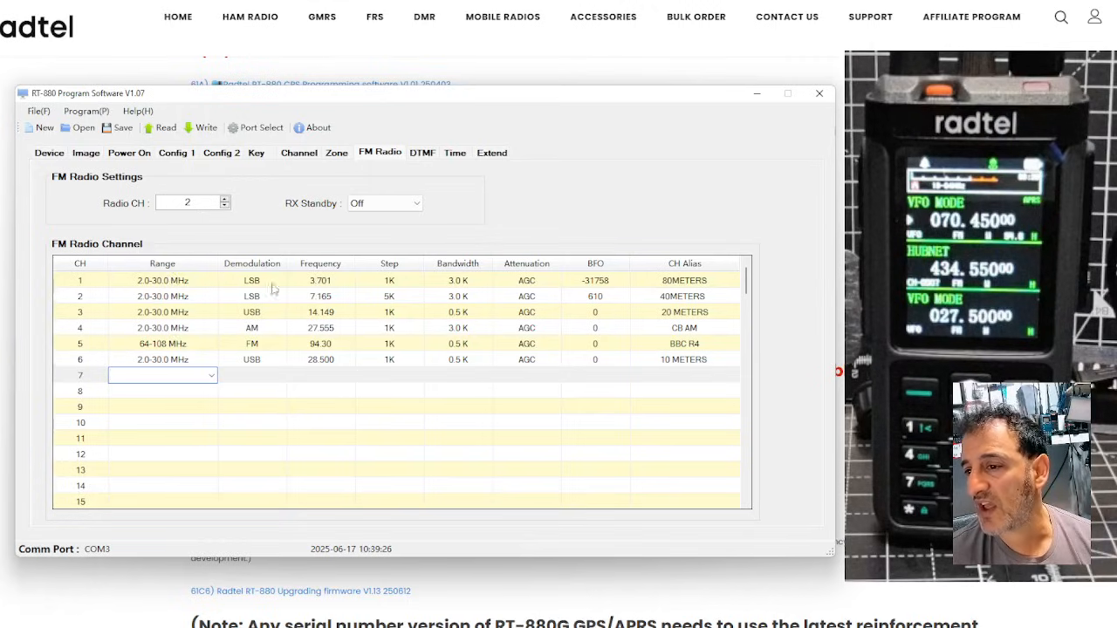
{"action": "mouse_move", "coordinate": [357, 268]}
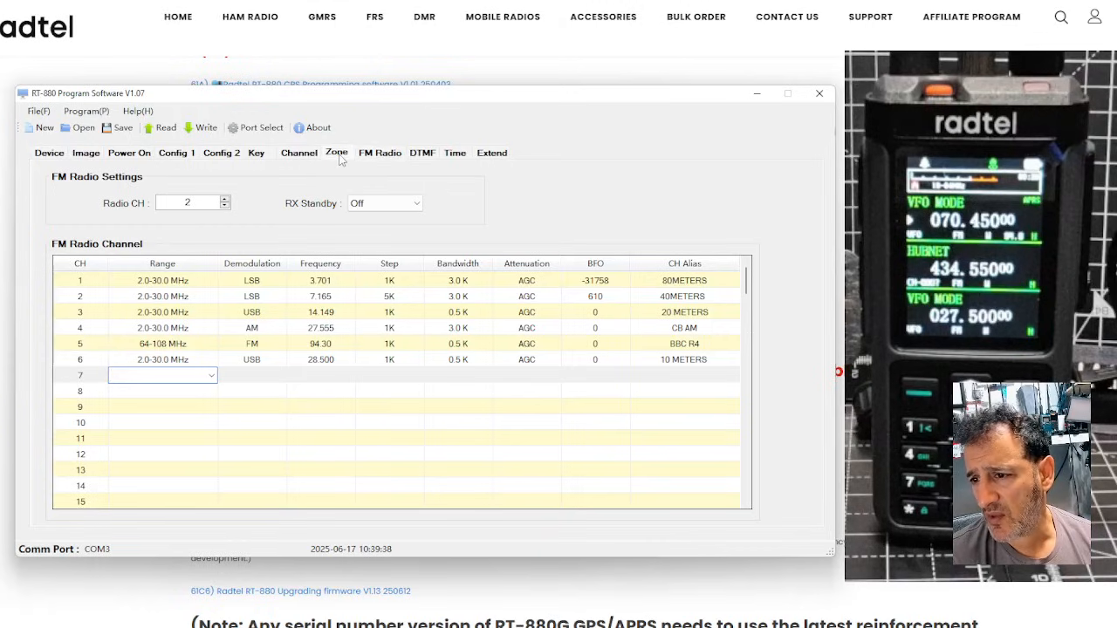
Review member channels of the HAM and ABJ9 zones, then return to the 17-channel table.
{"action": "left_click", "coordinate": [336, 152]}
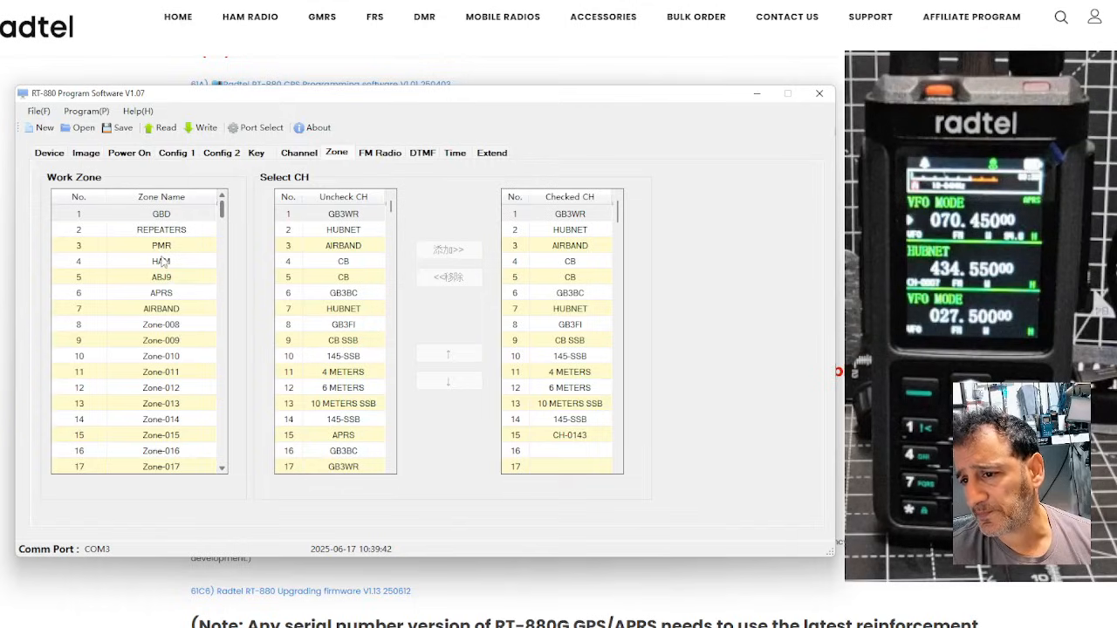
{"action": "left_click", "coordinate": [162, 229]}
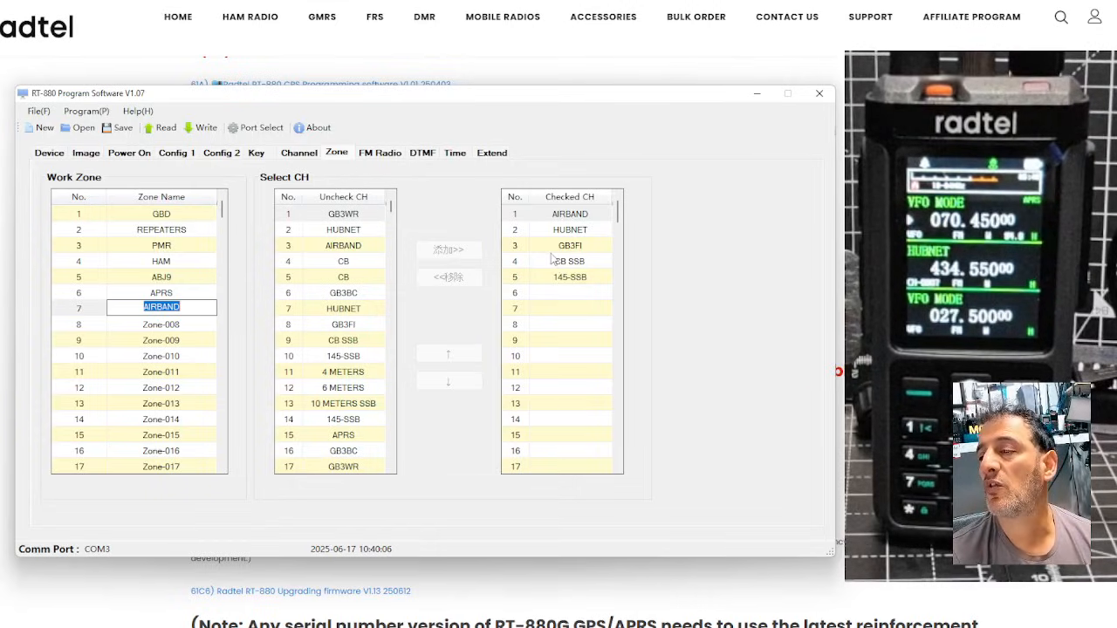
{"action": "left_click", "coordinate": [161, 277]}
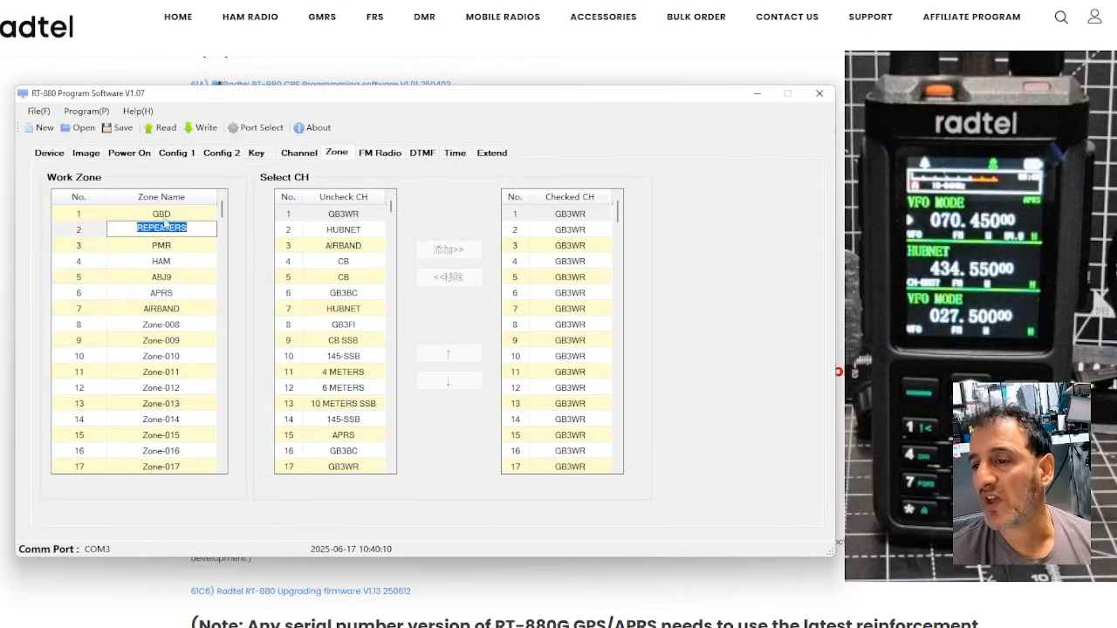
{"action": "left_click", "coordinate": [161, 276]}
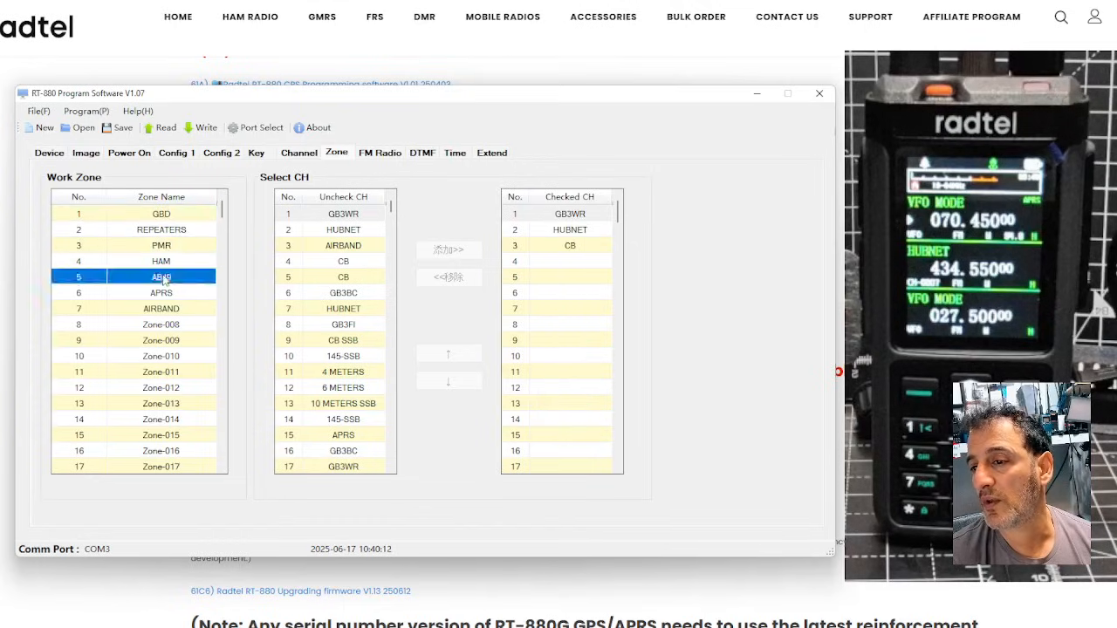
{"action": "left_click", "coordinate": [299, 152]}
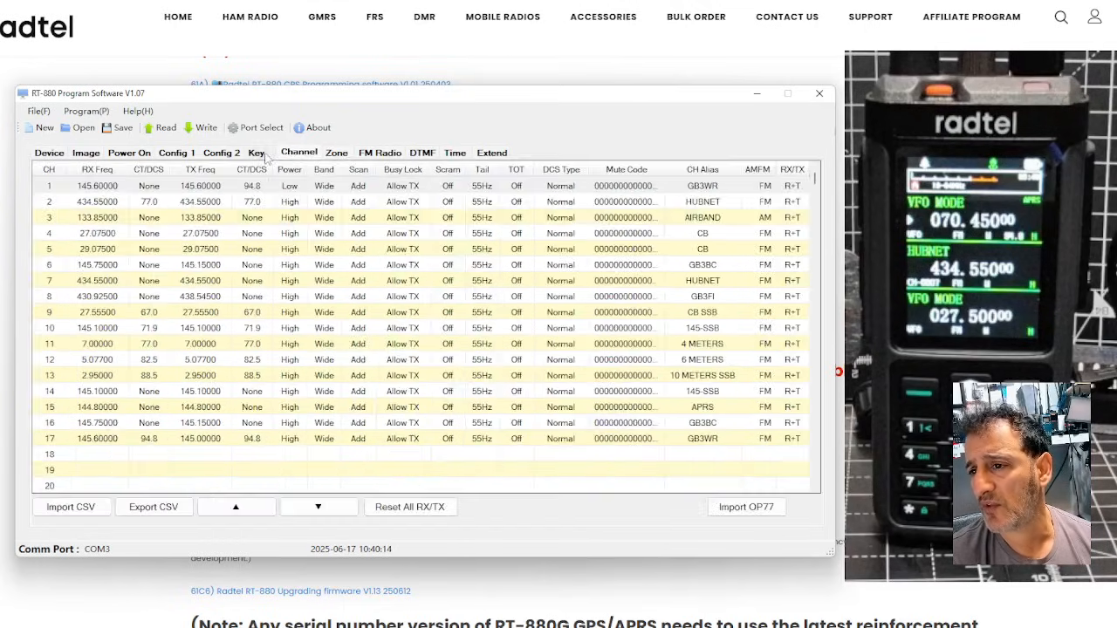
Assign Scan to number key [6] and Multi Standby to number key [9].
{"action": "left_click", "coordinate": [257, 152]}
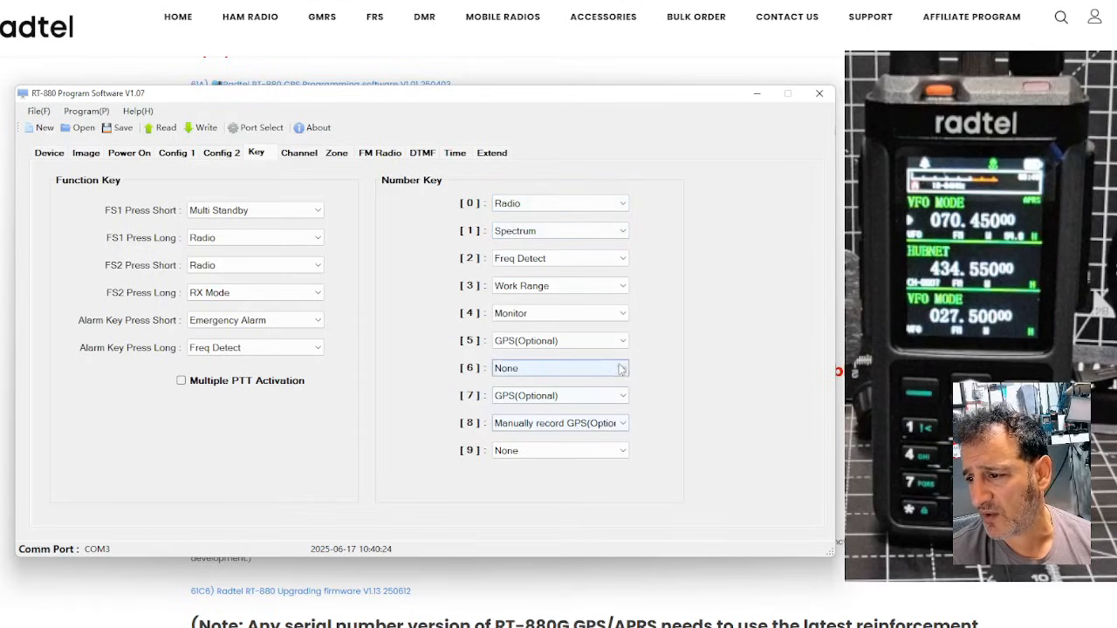
{"action": "left_click", "coordinate": [622, 368]}
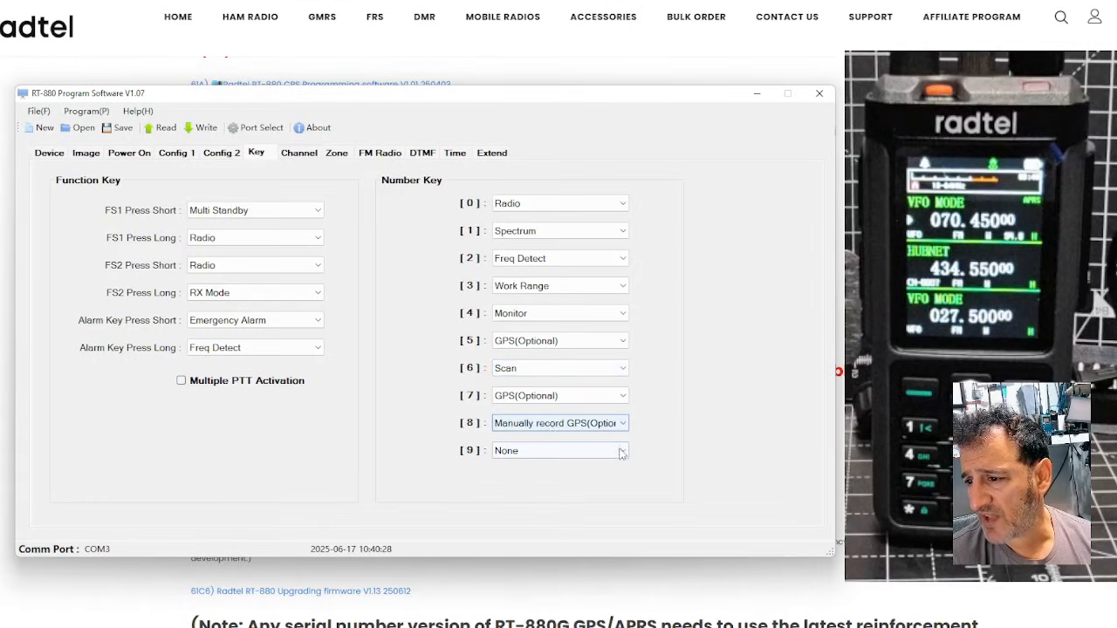
{"action": "left_click", "coordinate": [623, 450]}
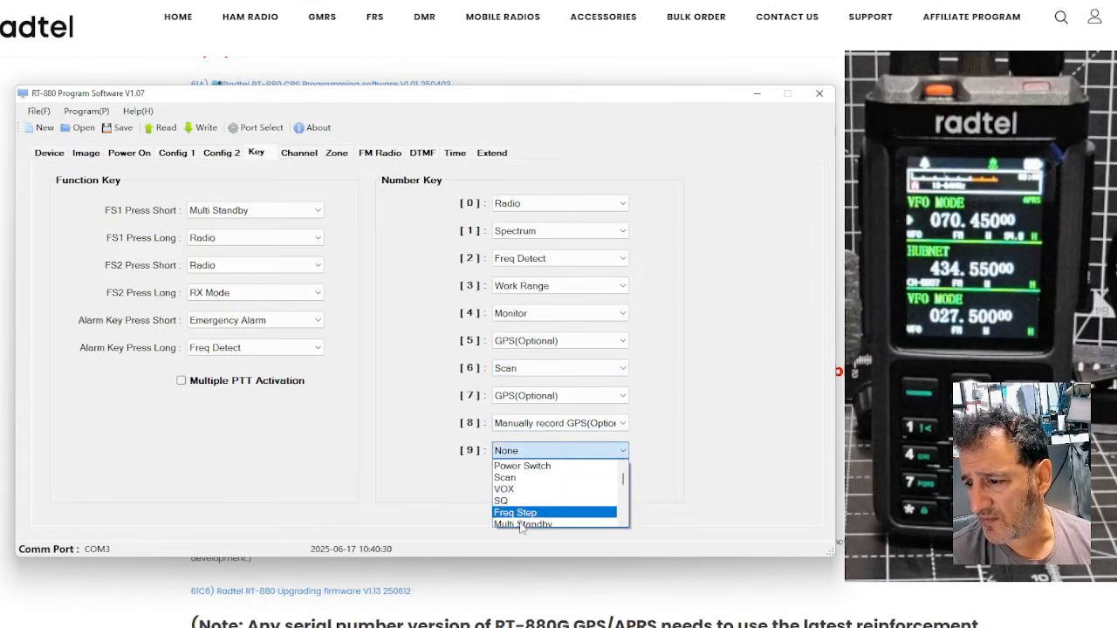
{"action": "left_click", "coordinate": [522, 524]}
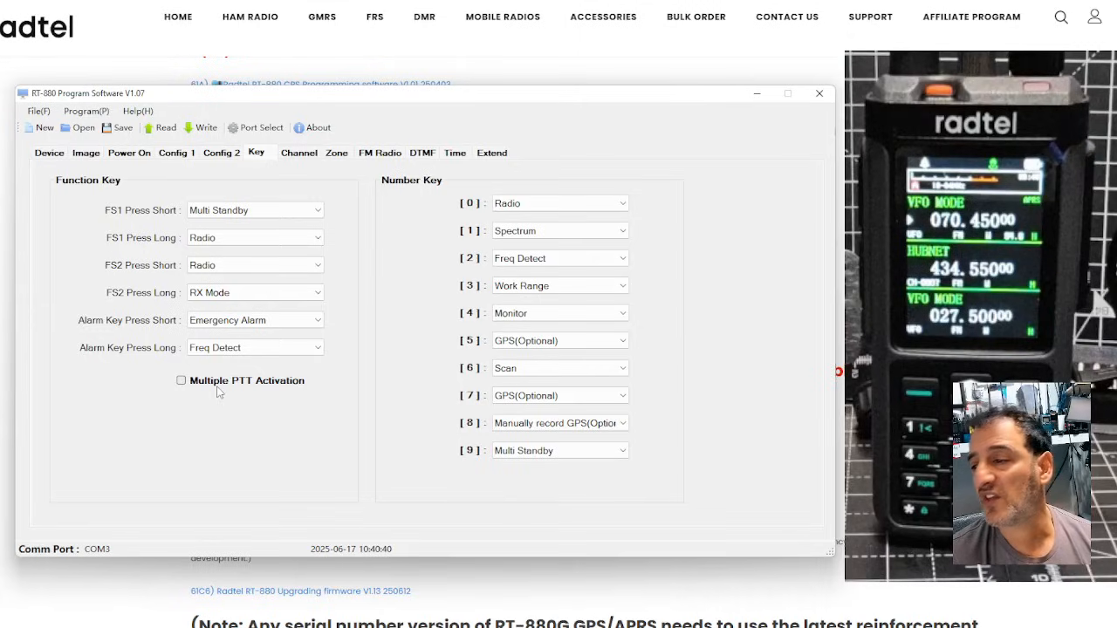
{"action": "left_click", "coordinate": [254, 348]}
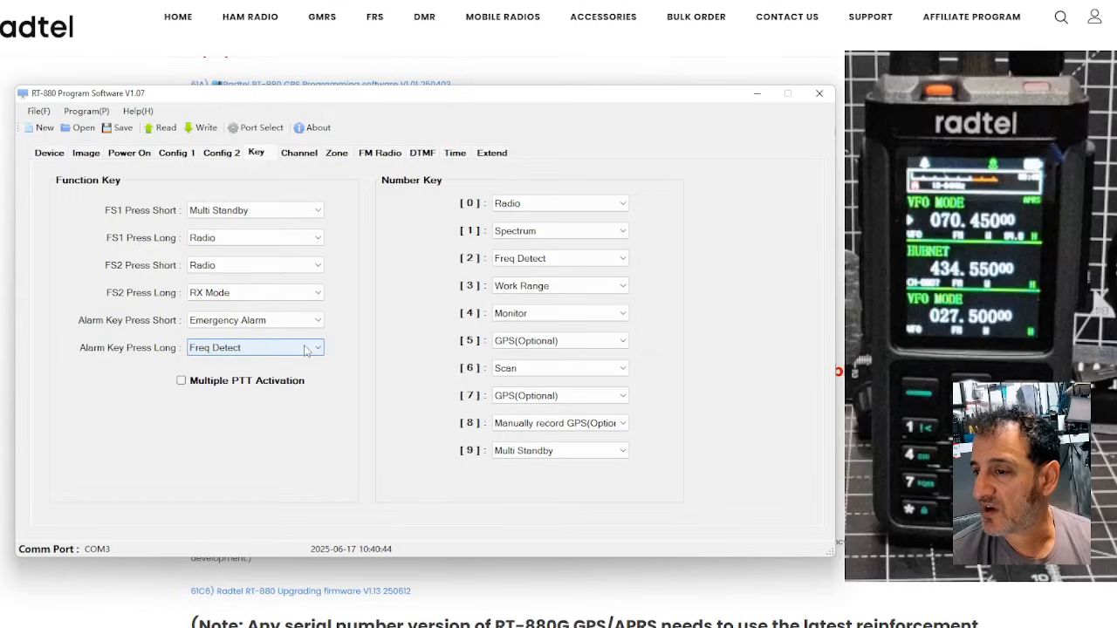
{"action": "left_click", "coordinate": [175, 152]}
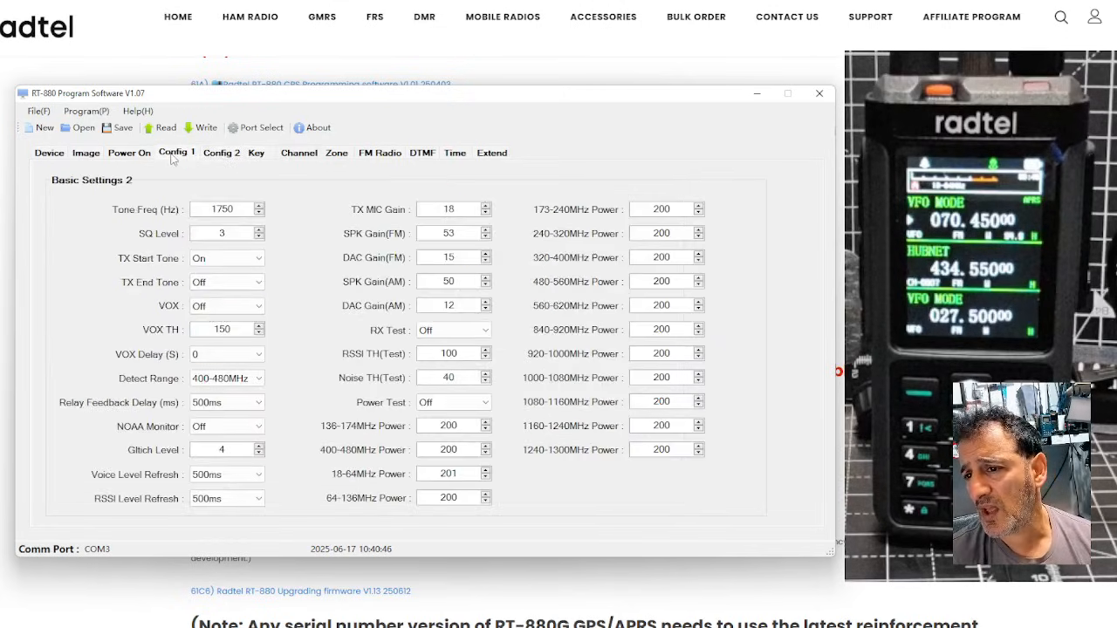
{"action": "left_click", "coordinate": [176, 151]}
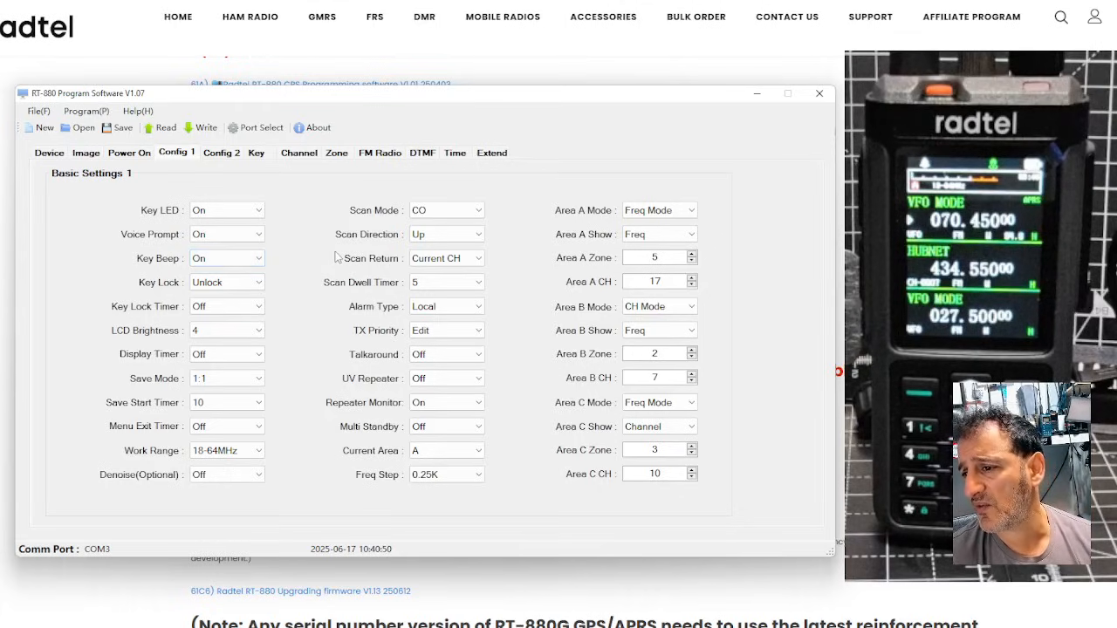
{"action": "mouse_move", "coordinate": [305, 260]}
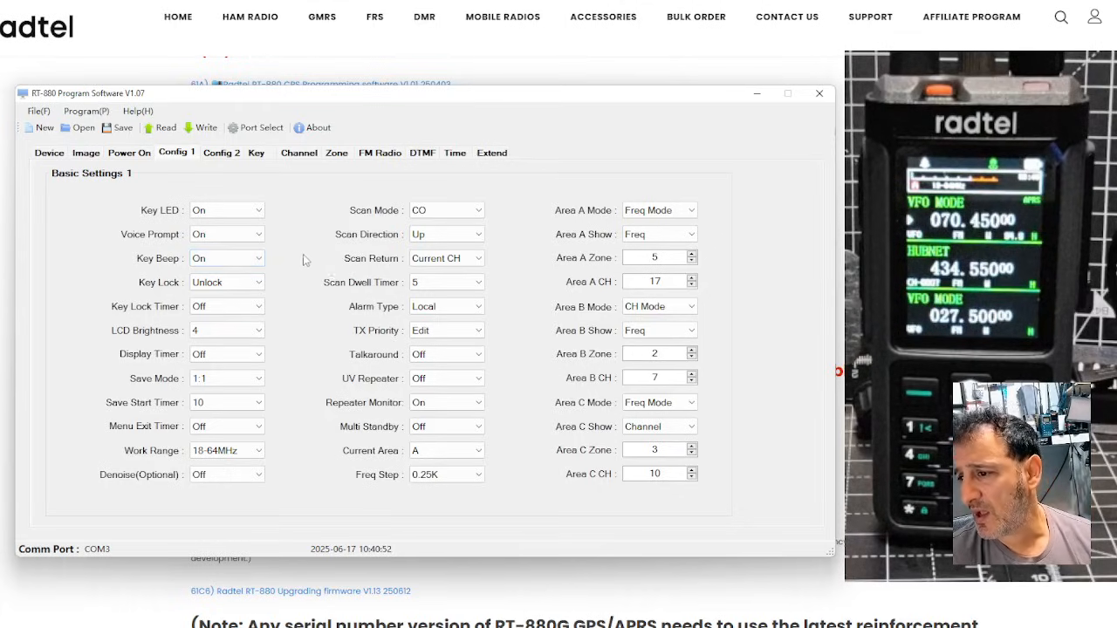
{"action": "left_click", "coordinate": [659, 210]}
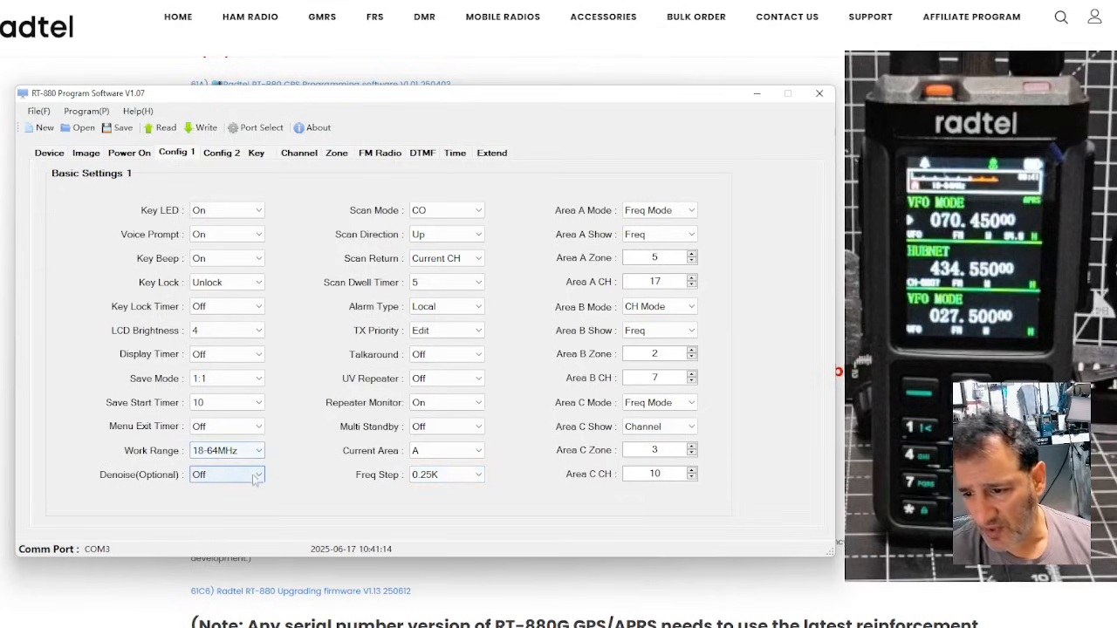
{"action": "left_click", "coordinate": [253, 474]}
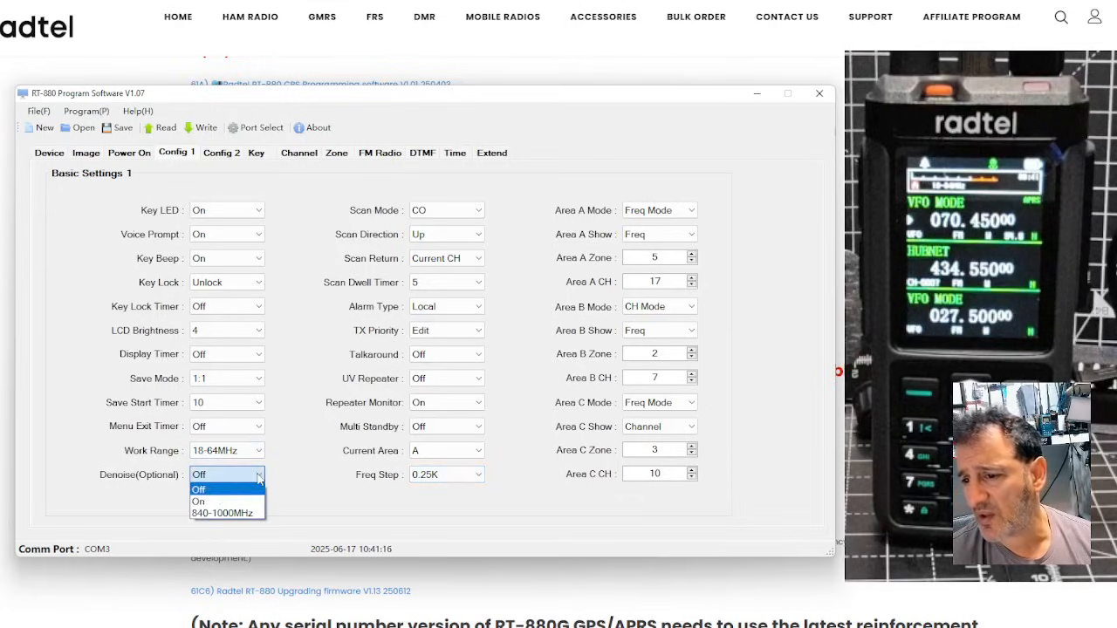
{"action": "left_click", "coordinate": [199, 488]}
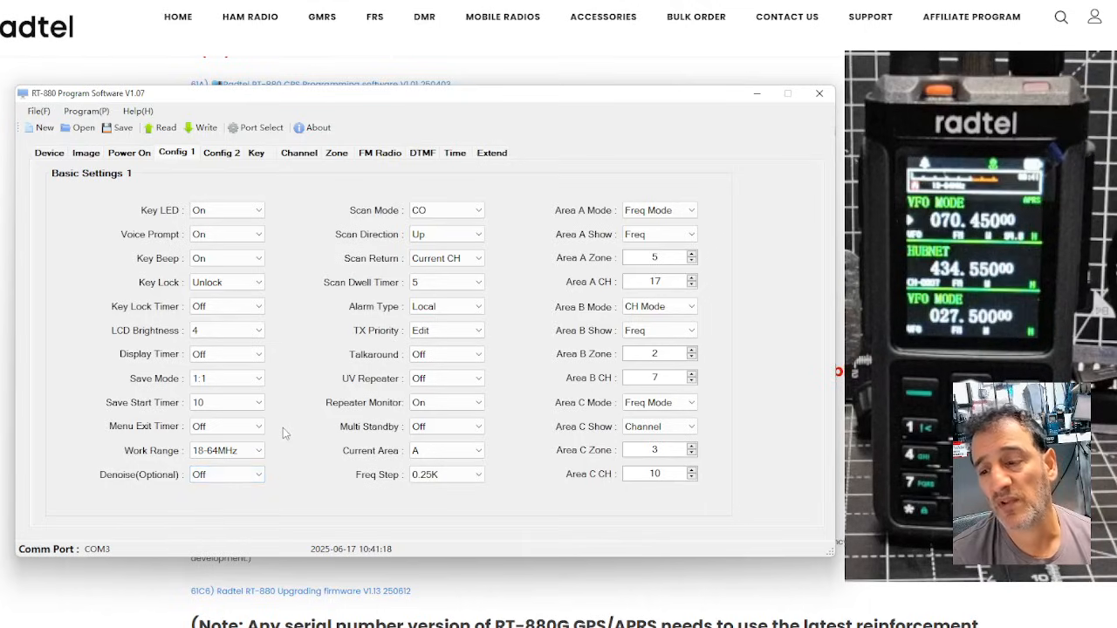
{"action": "left_click", "coordinate": [227, 378]}
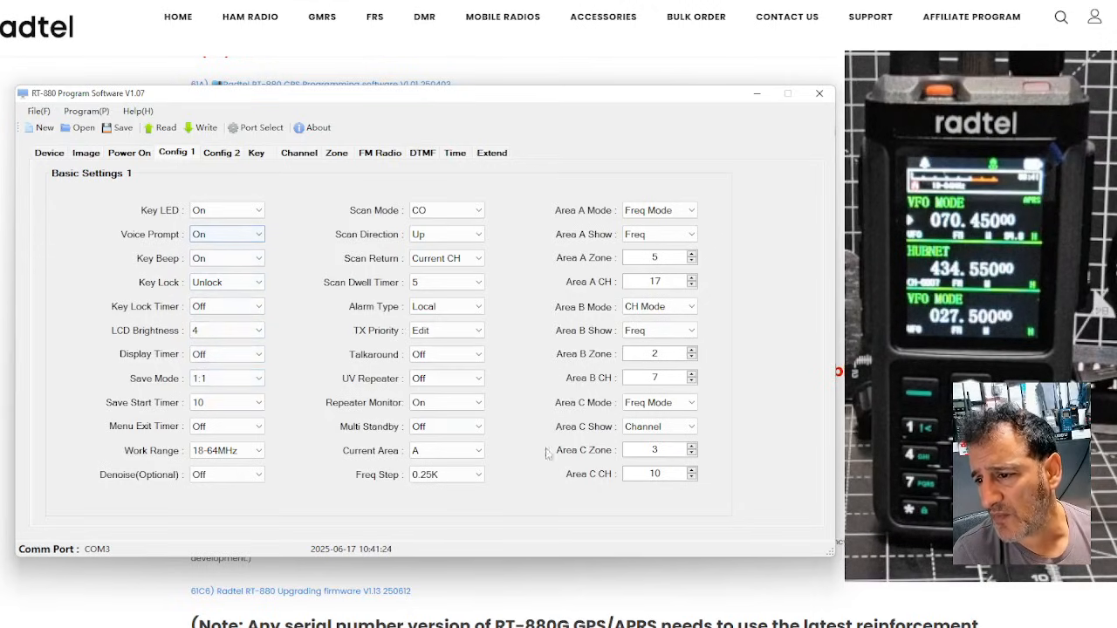
{"action": "left_click", "coordinate": [221, 152]}
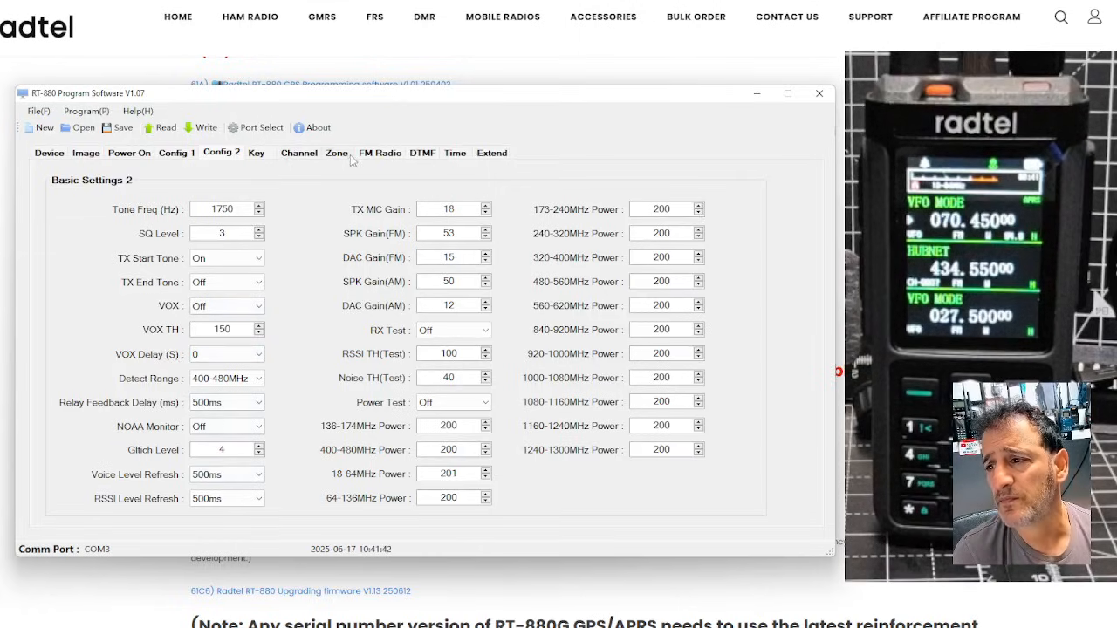
Review the Time, Device, Image and Power On pages, then begin saving the codeplug.
{"action": "left_click", "coordinate": [455, 153]}
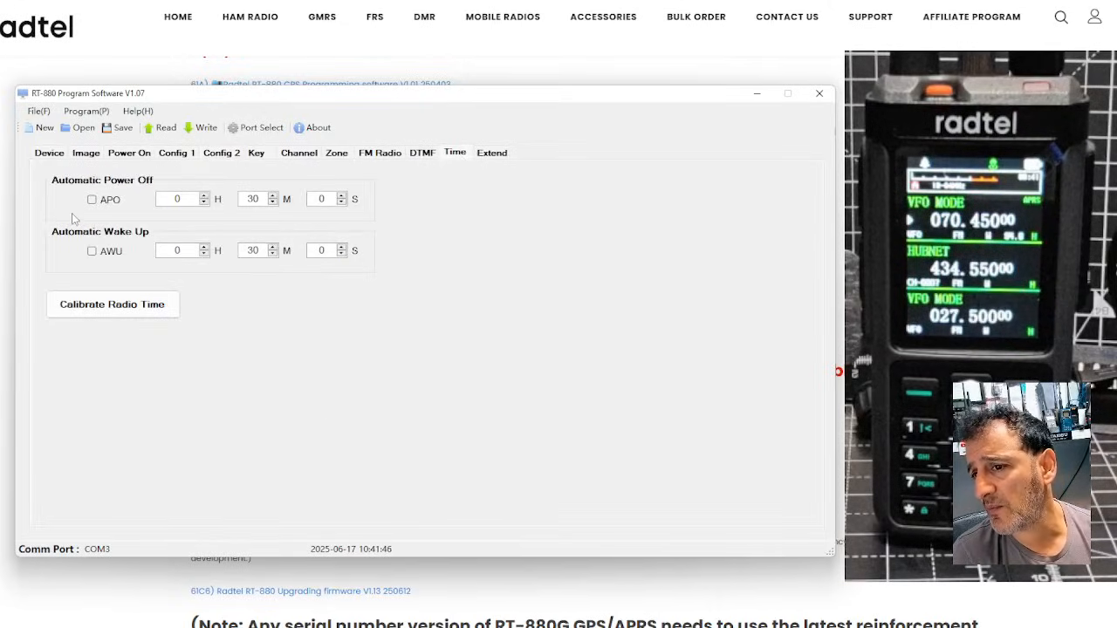
{"action": "left_click", "coordinate": [48, 153]}
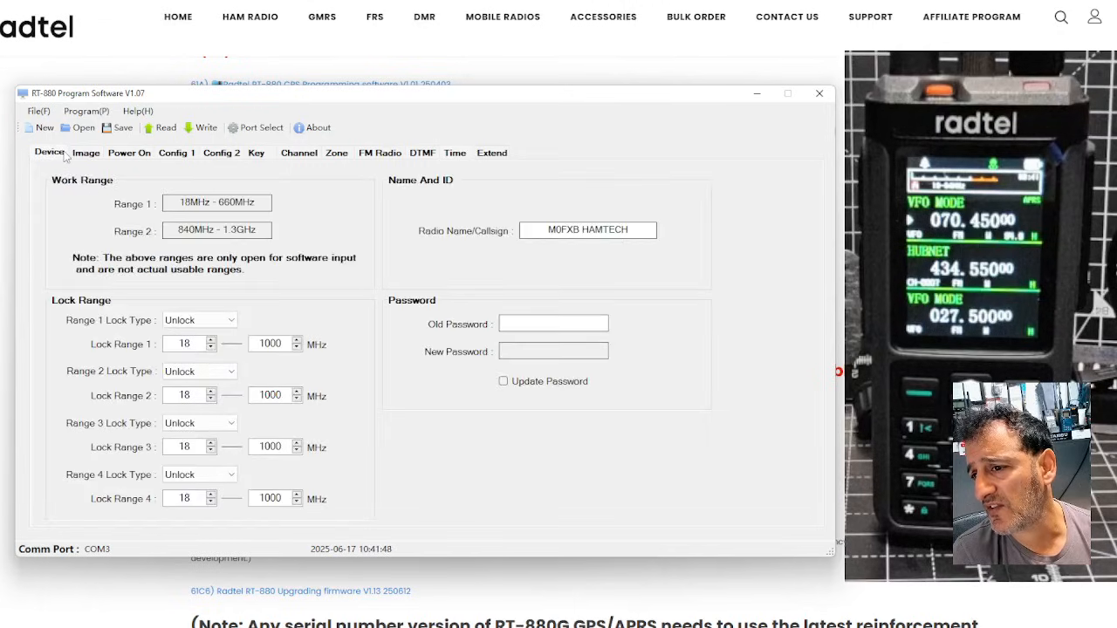
{"action": "left_click", "coordinate": [86, 153]}
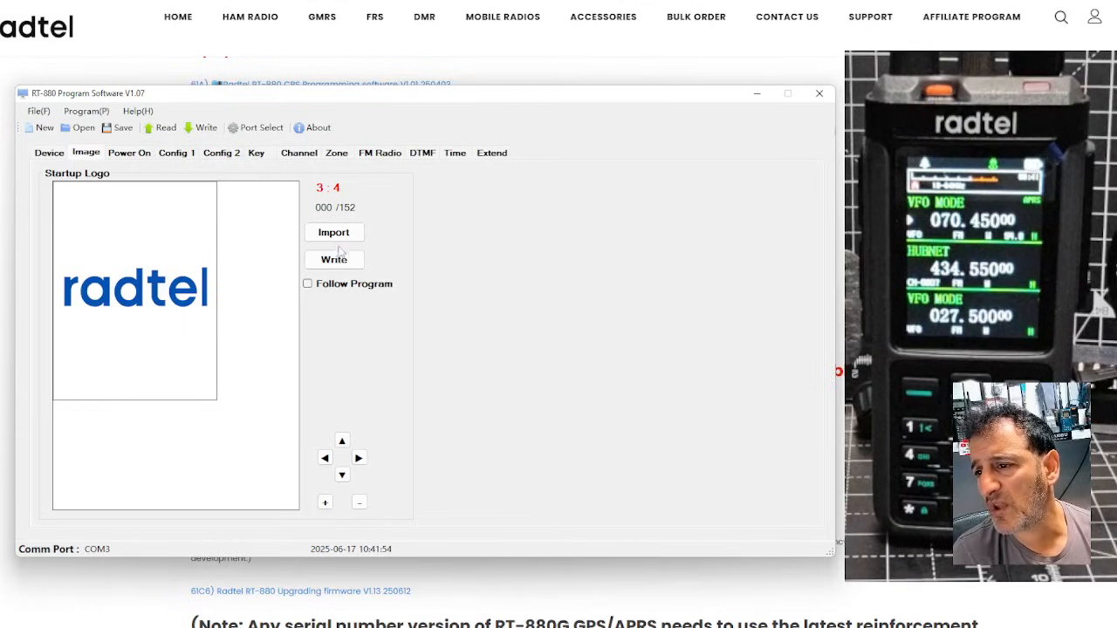
{"action": "left_click", "coordinate": [129, 153]}
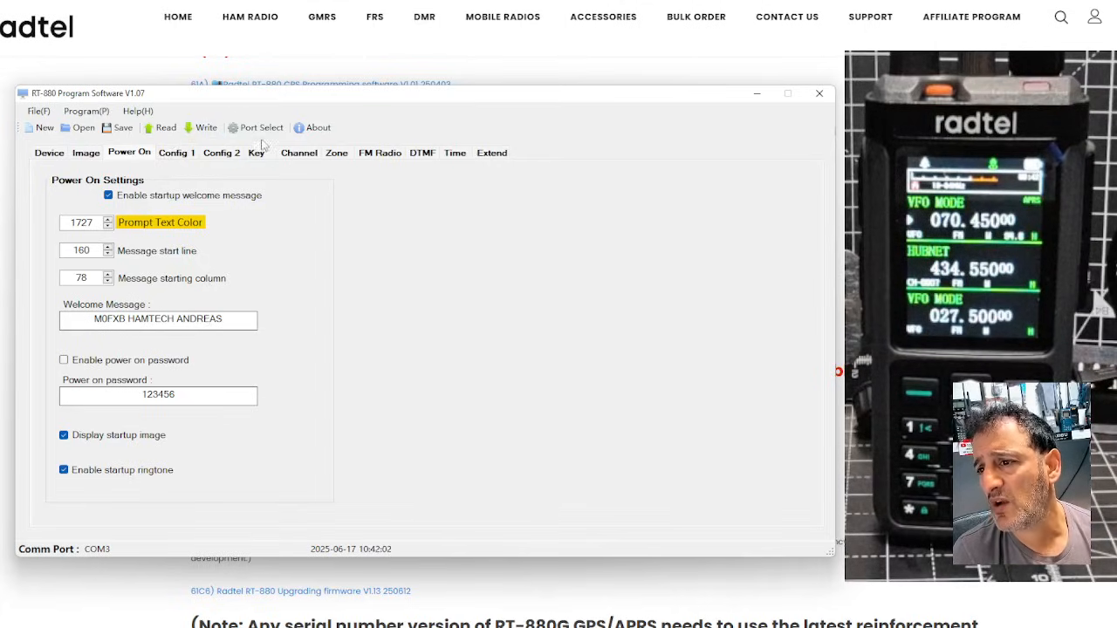
{"action": "left_click", "coordinate": [37, 110]}
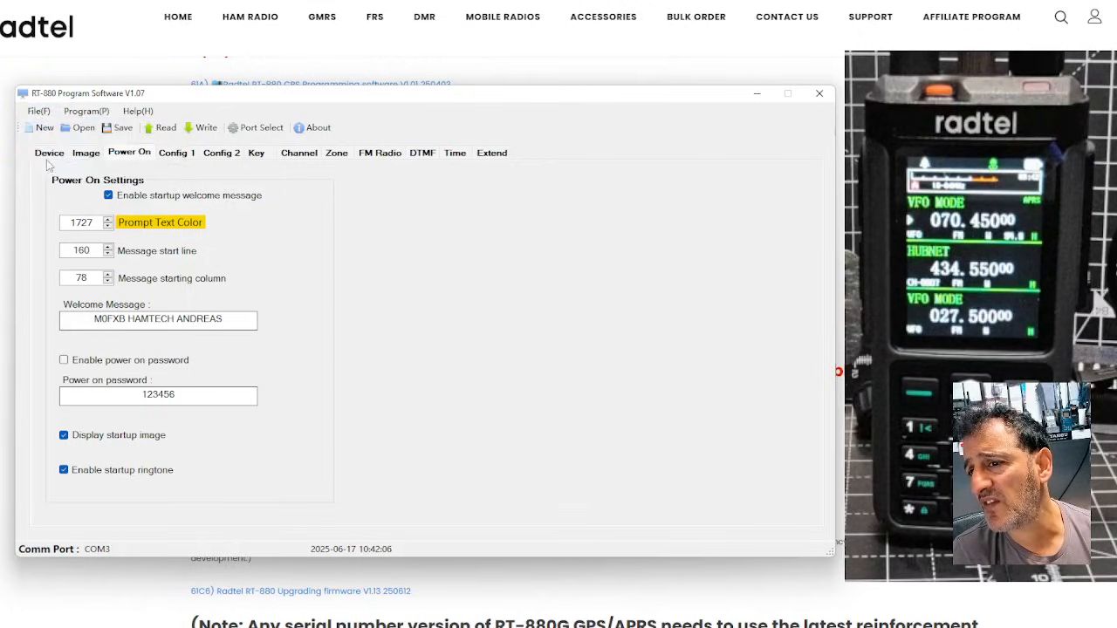
{"action": "left_click", "coordinate": [117, 128]}
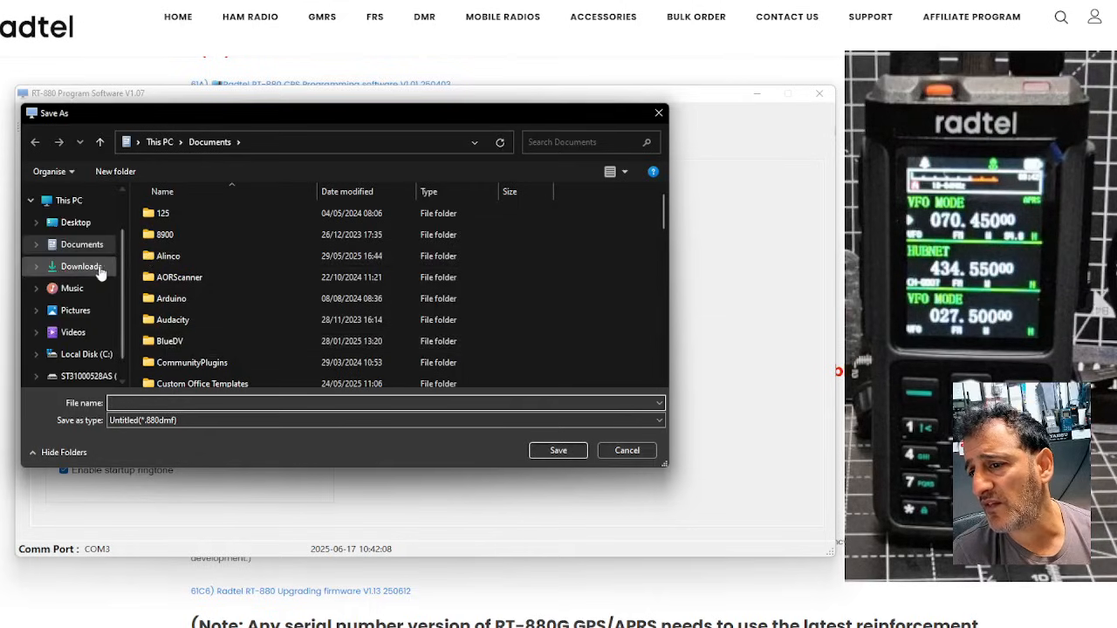
Save the codeplug to the Downloads folder under the file name 'hhhh'.
{"action": "left_click", "coordinate": [80, 267]}
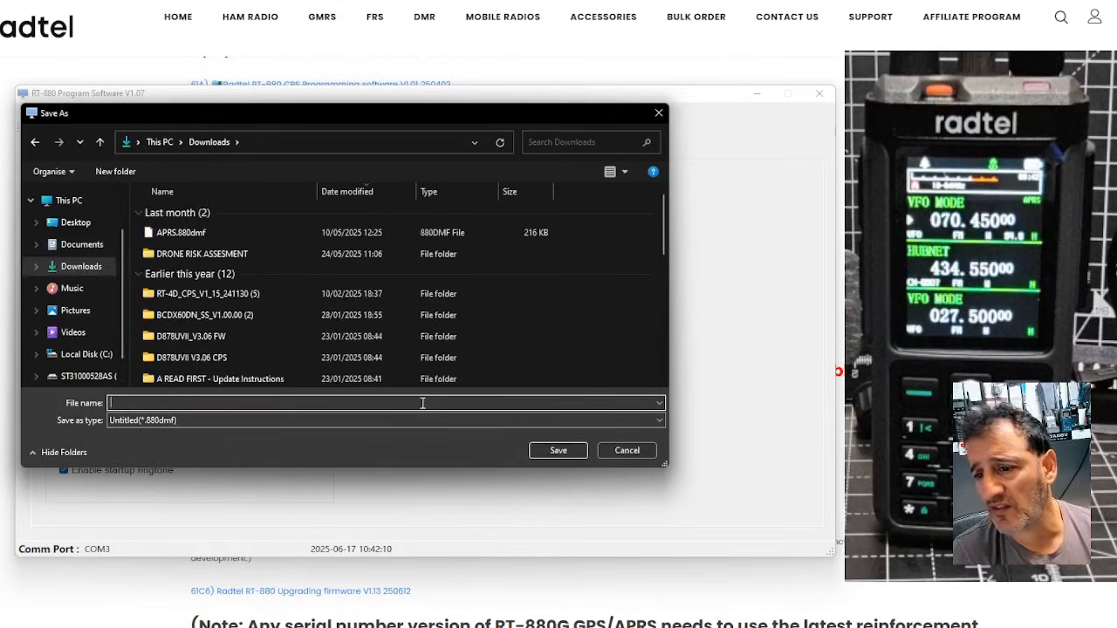
{"action": "type", "text": "hhhh"}
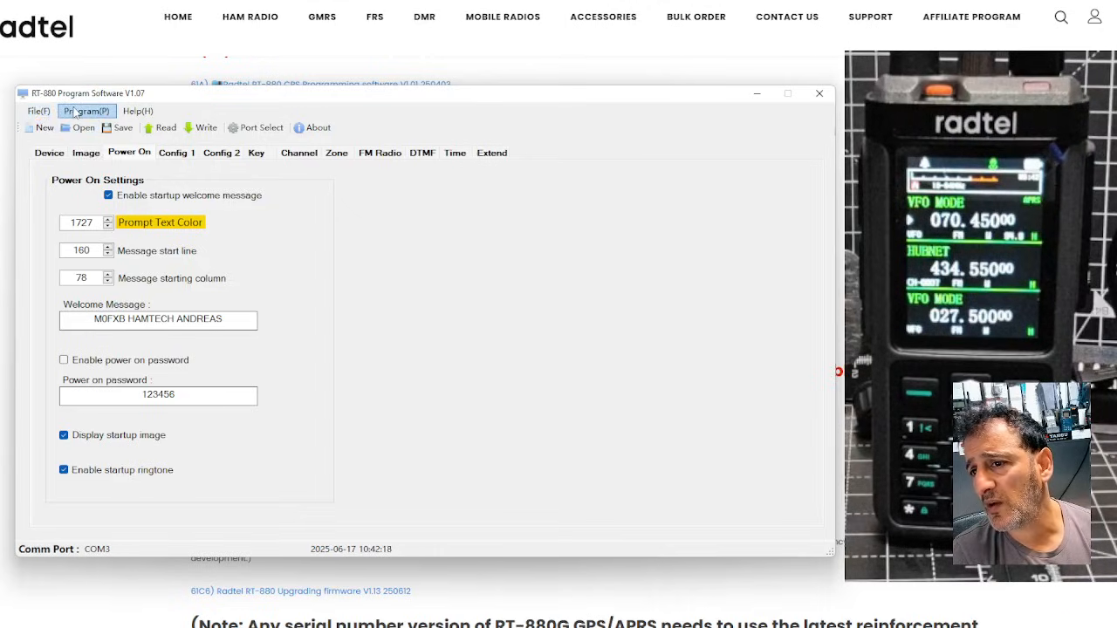
Use Program > Write and confirm to send the edited codeplug to the radio.
{"action": "left_click", "coordinate": [137, 111]}
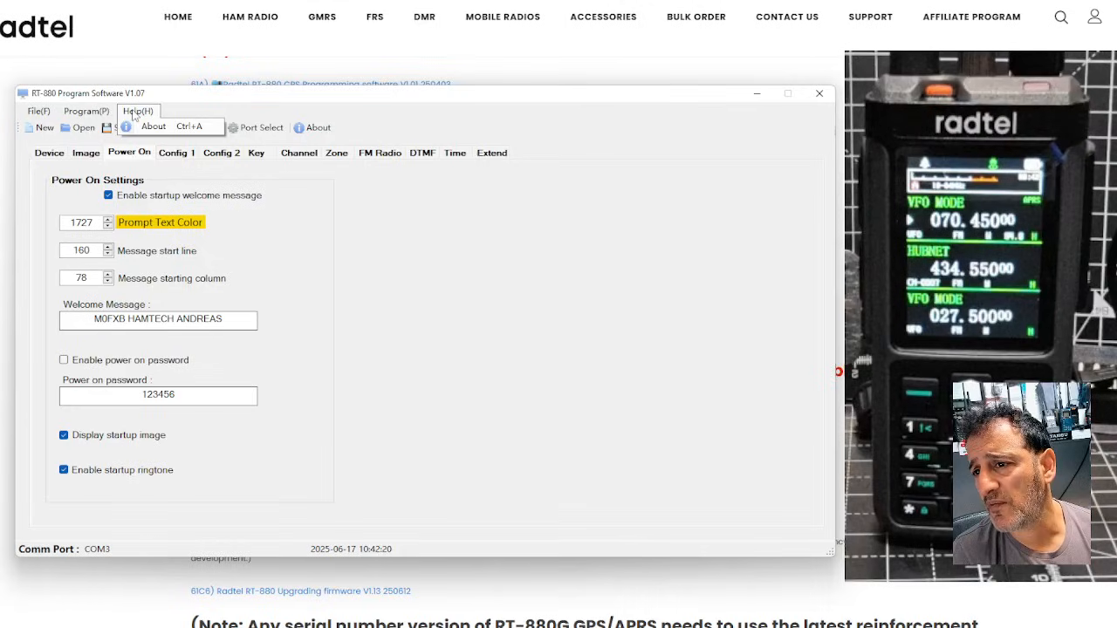
{"action": "left_click", "coordinate": [202, 127]}
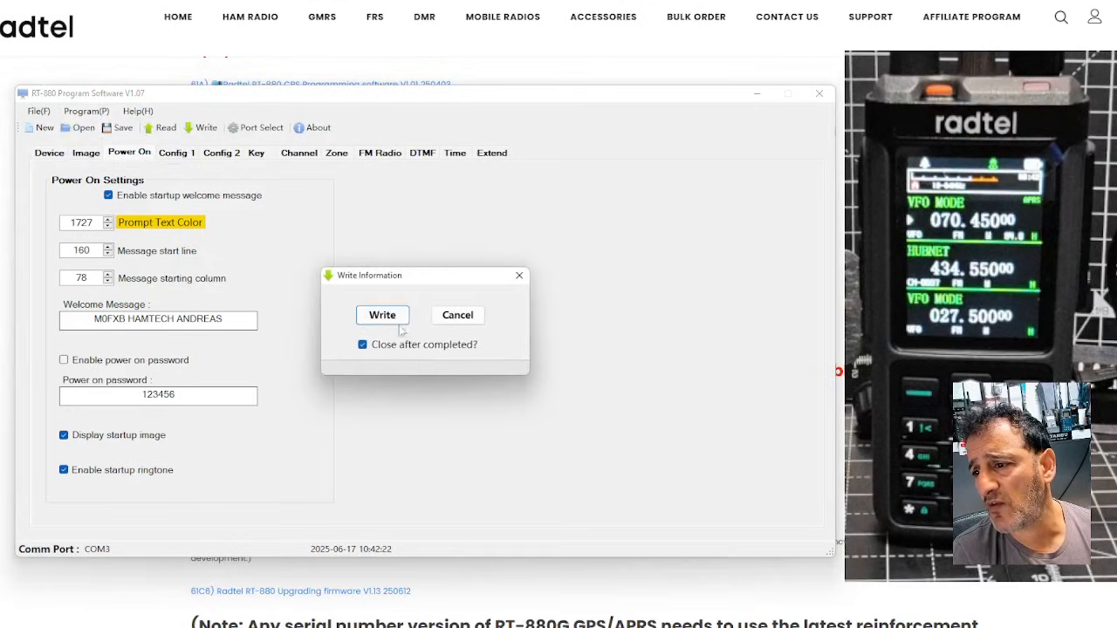
{"action": "left_click", "coordinate": [382, 315]}
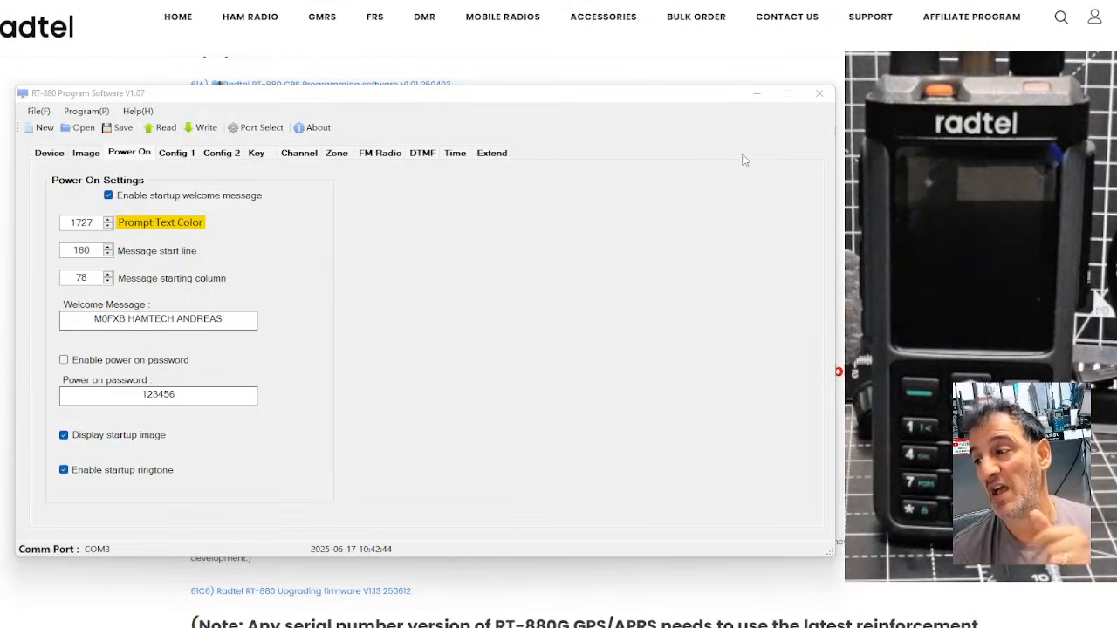
{"action": "mouse_move", "coordinate": [297, 244]}
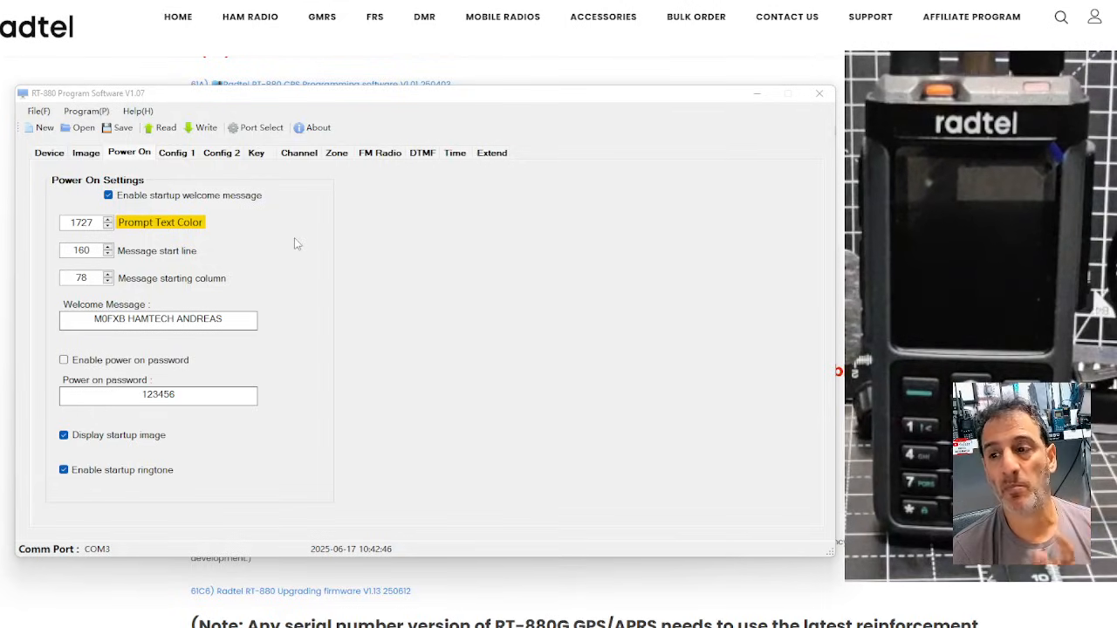